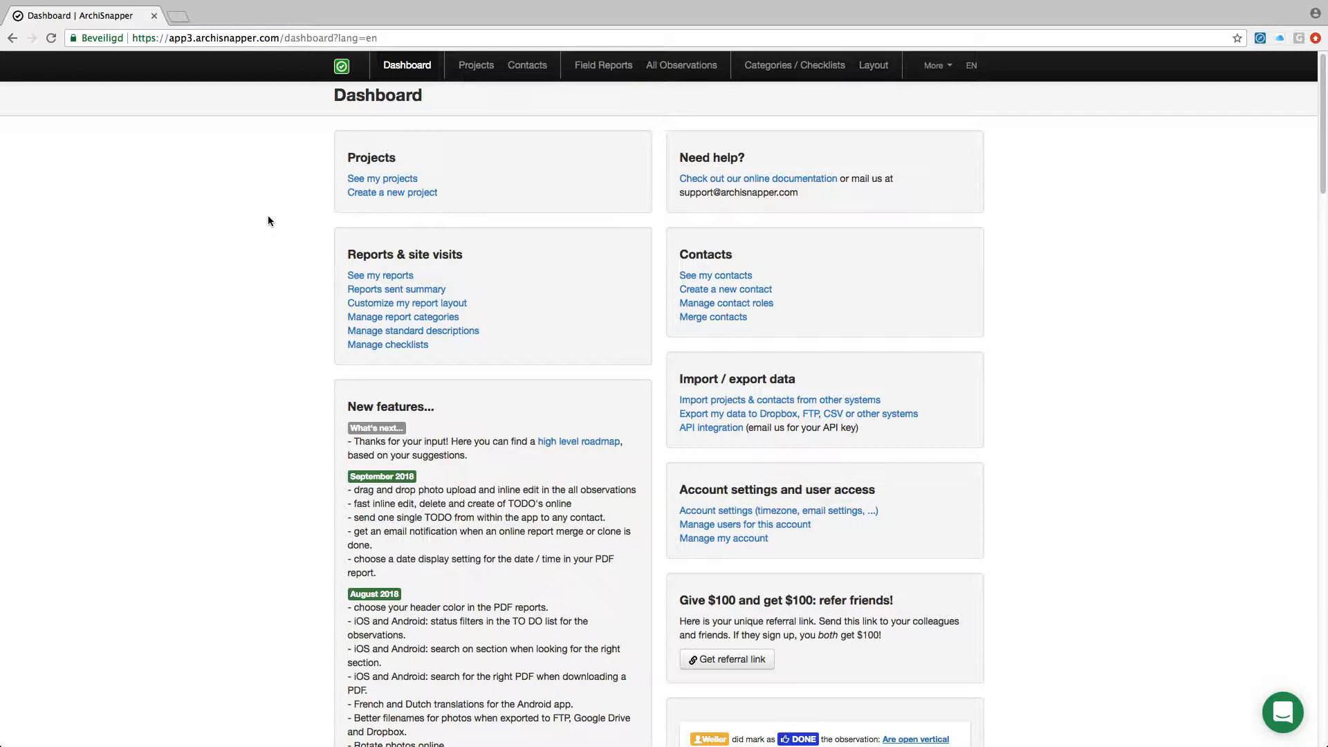
mouse_move(280, 218)
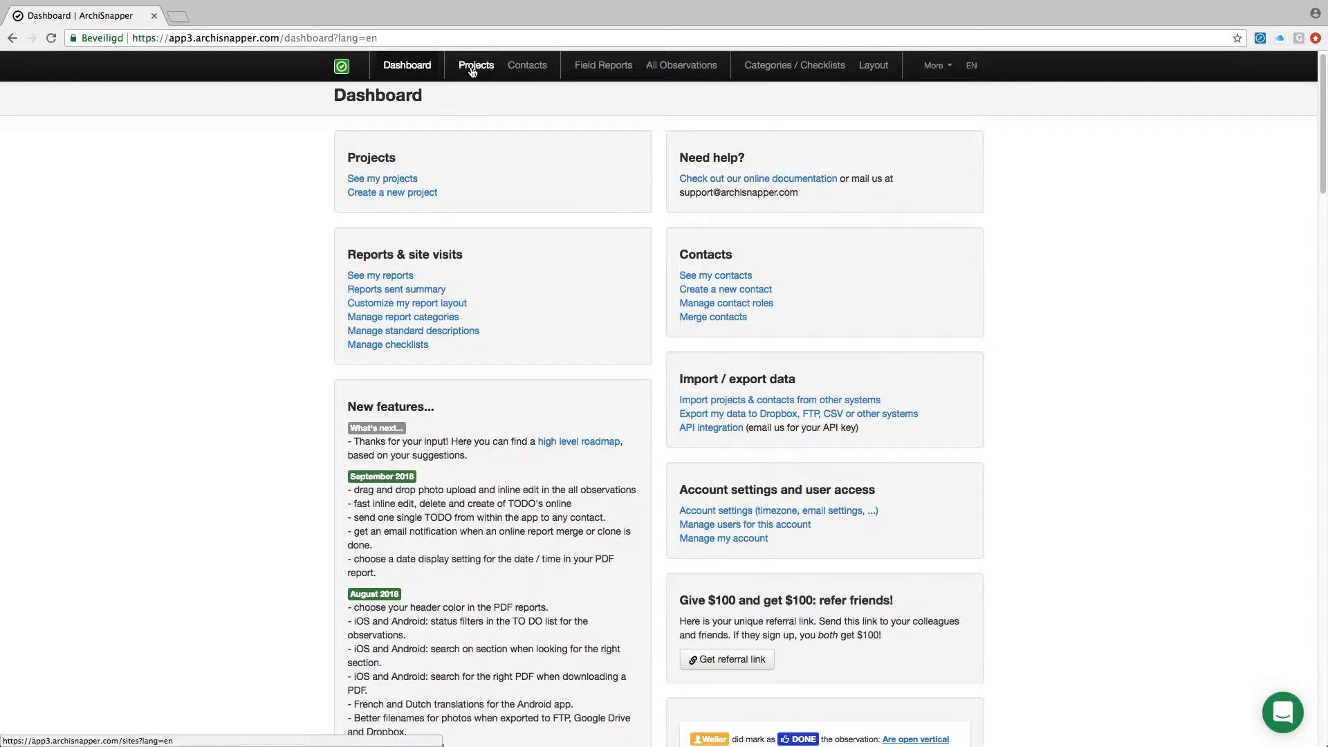
Step: Go to Projects and open Sample Project's contacts list of nine contacts
click(476, 65)
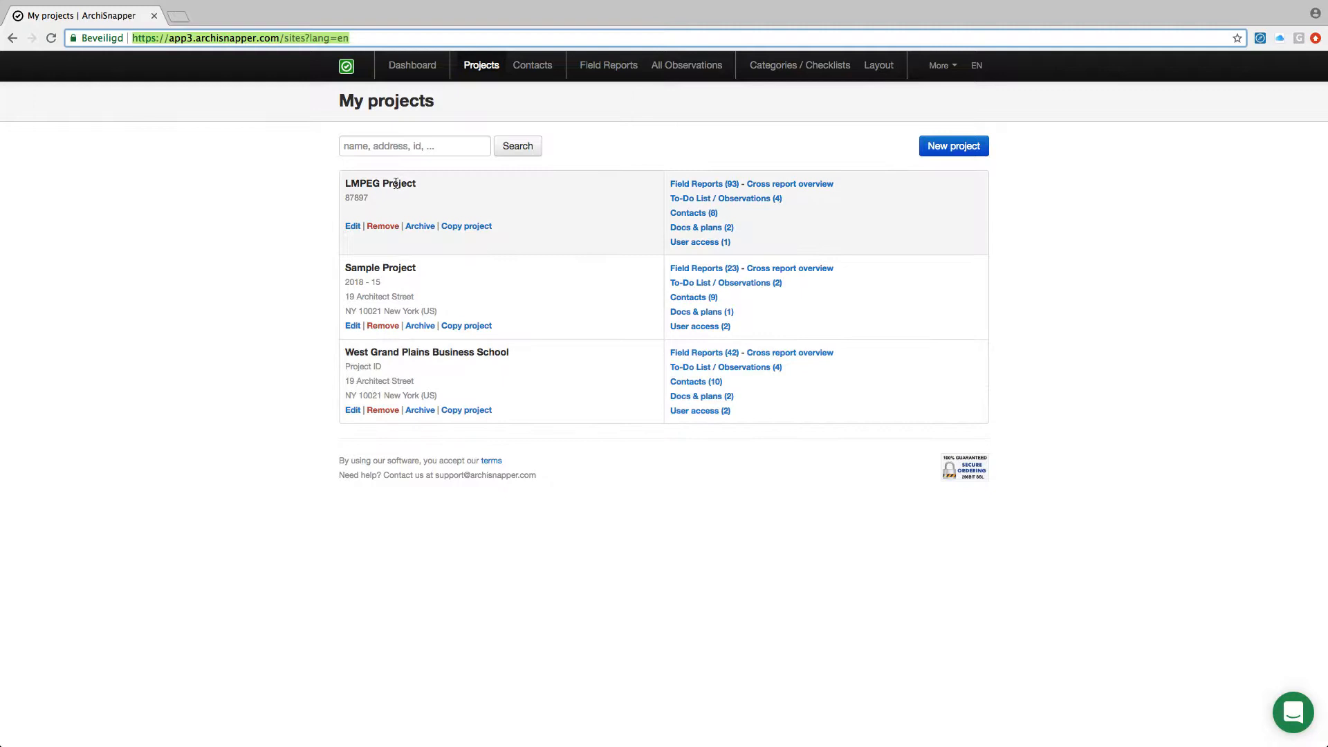
mouse_move(381, 237)
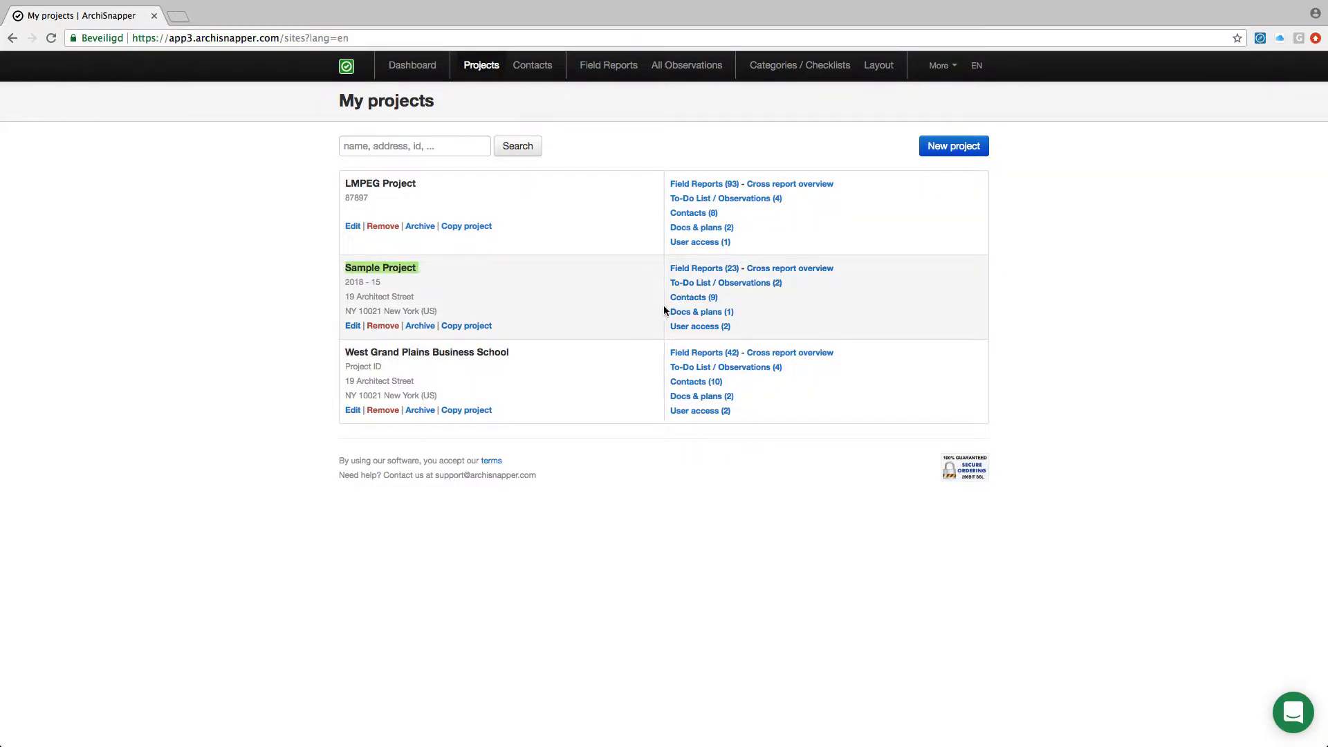
click(692, 297)
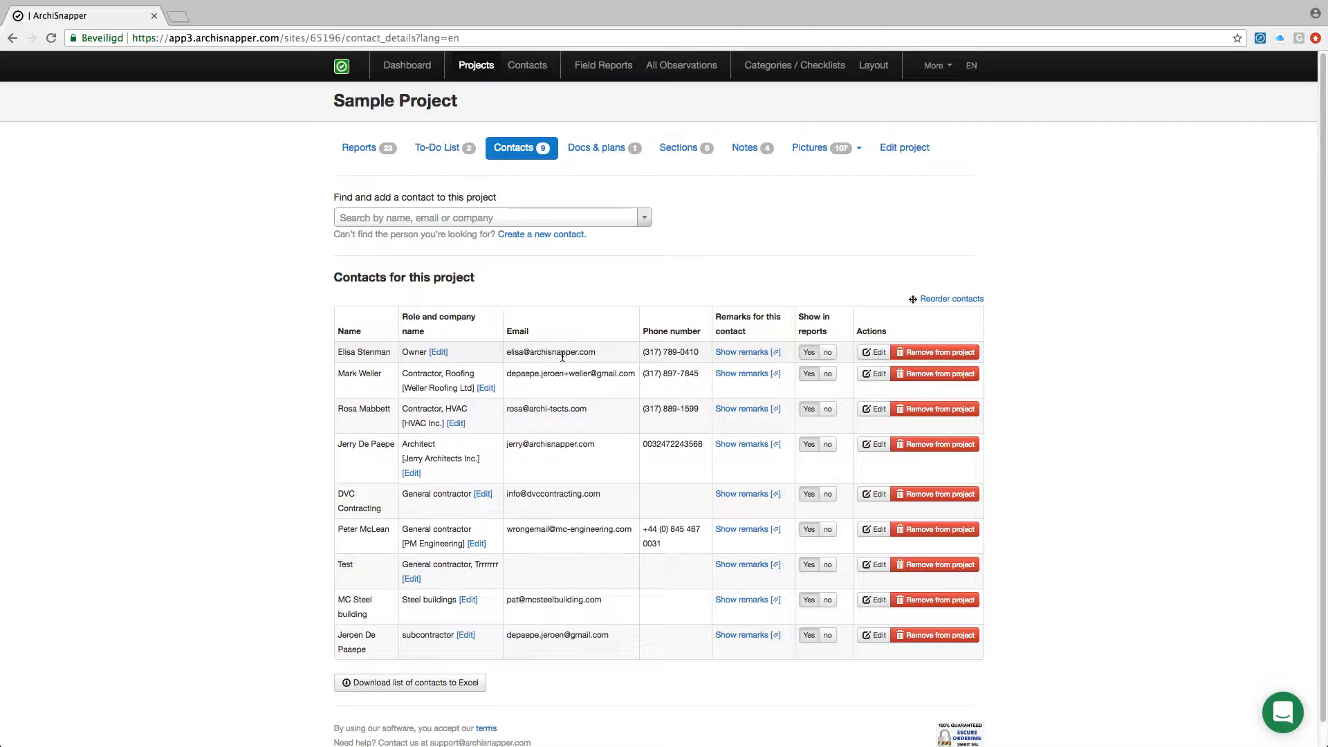
mouse_move(601, 147)
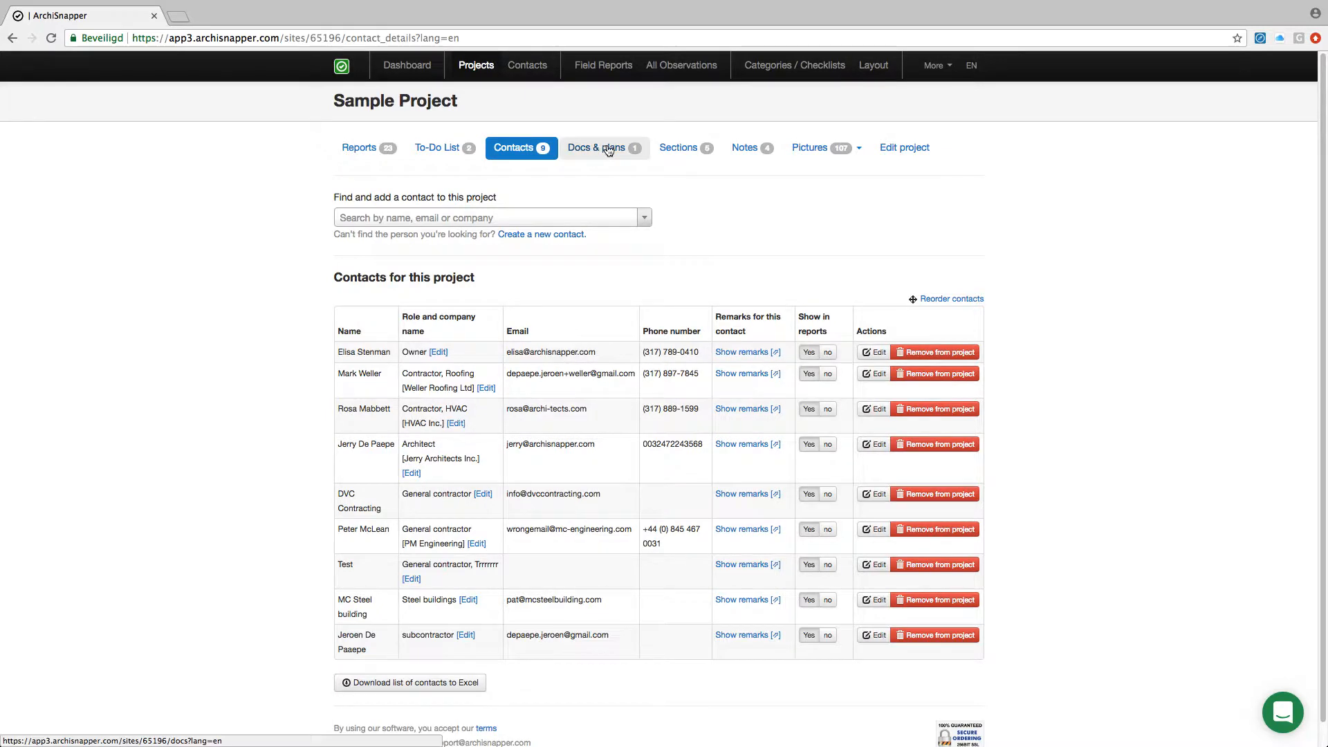
Step: View Sample Project's Floorplan document, then its five sections (Room 1–3, Bathroom, Kitchen)
click(599, 148)
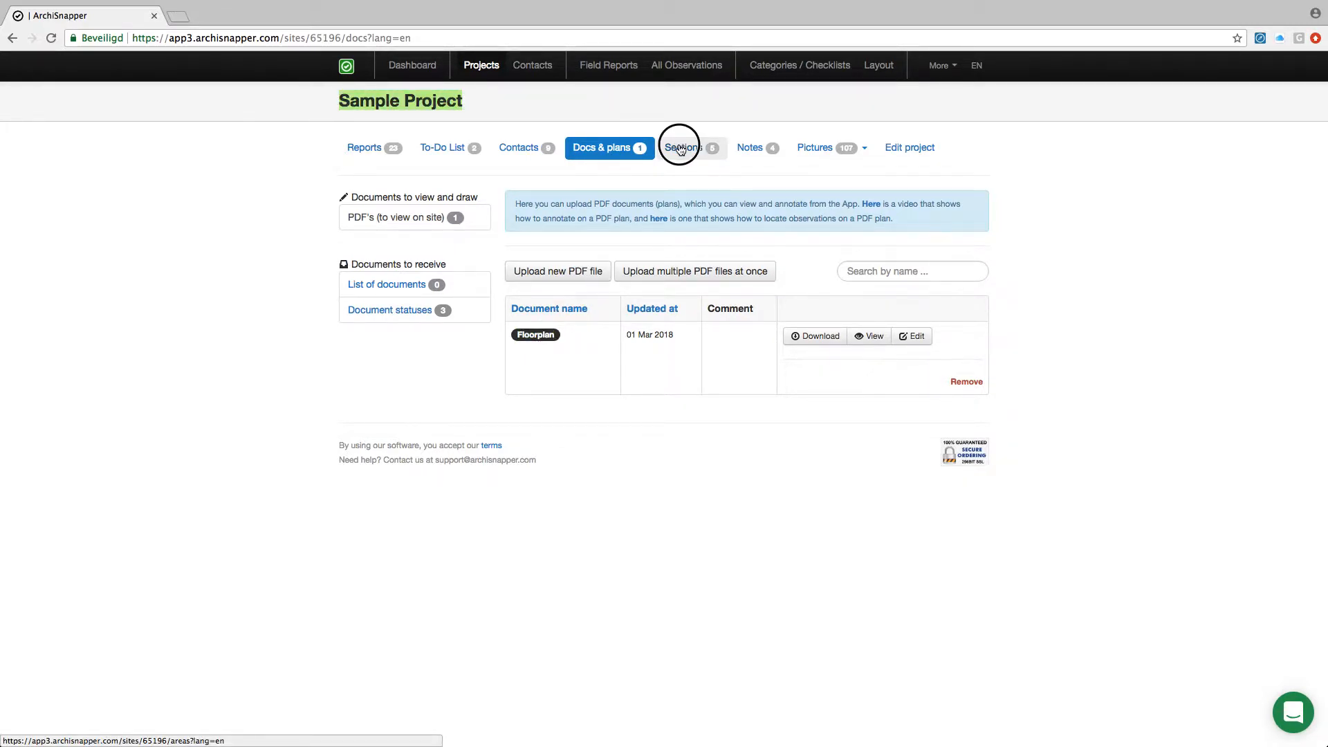
click(684, 148)
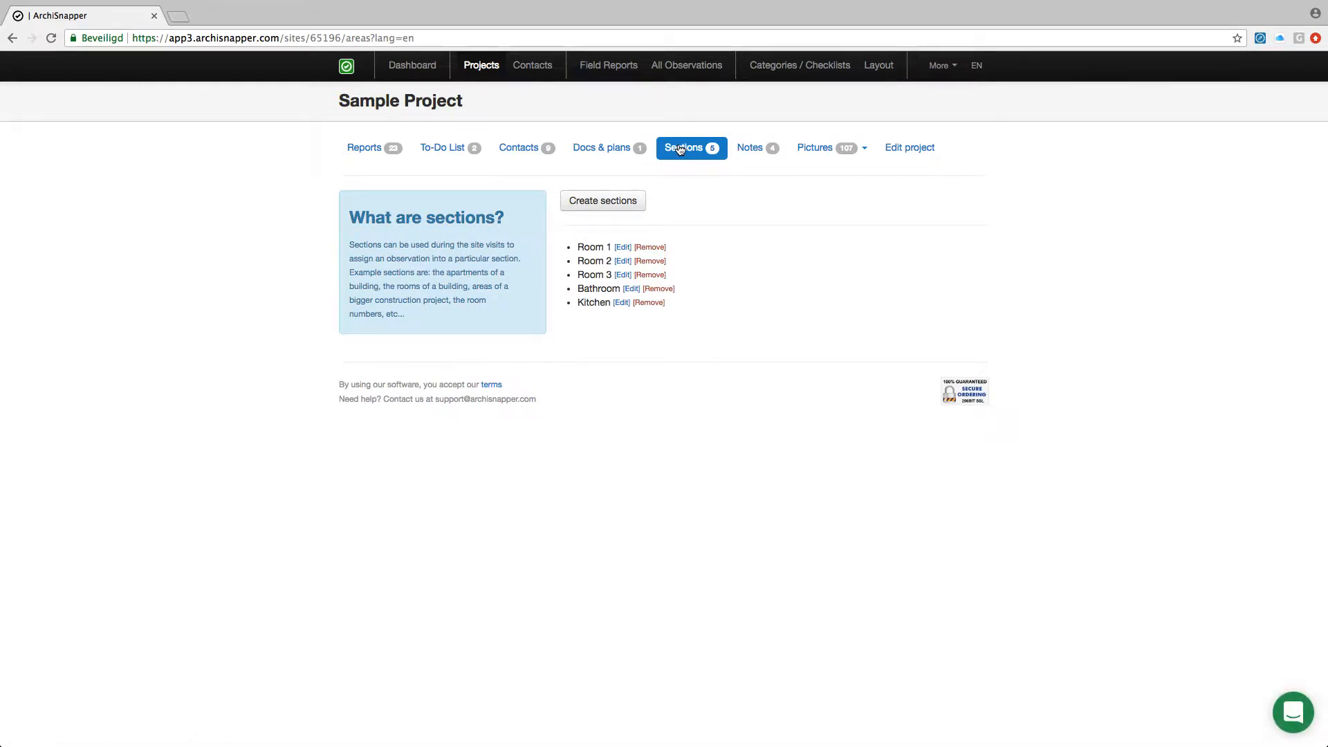
mouse_move(608, 246)
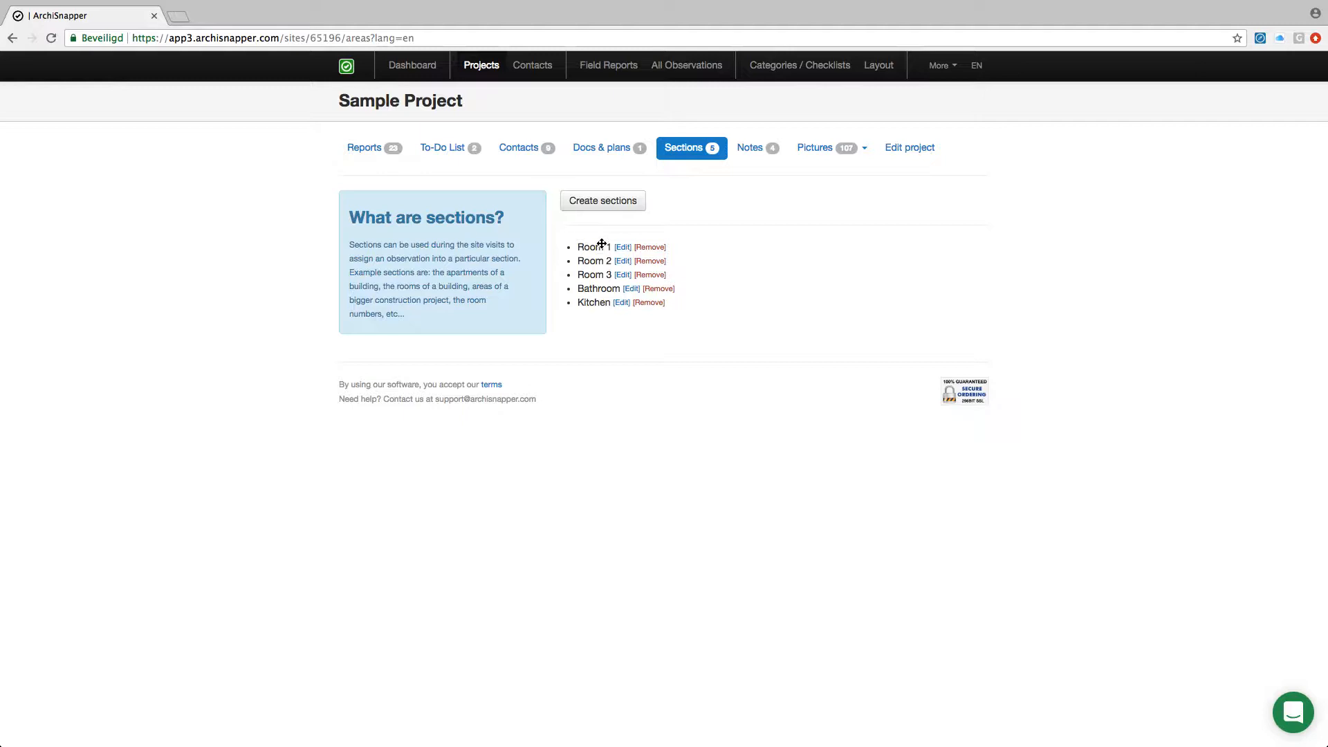
mouse_move(578, 244)
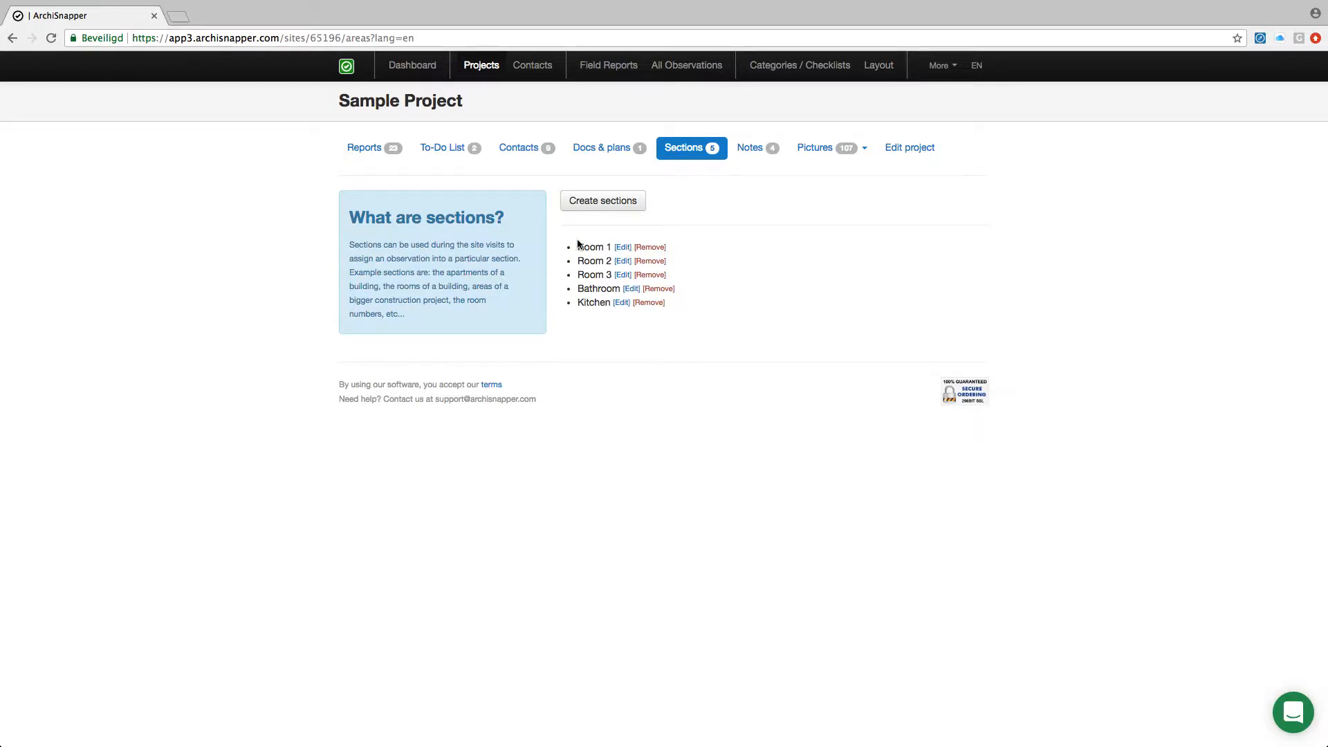
mouse_move(590, 245)
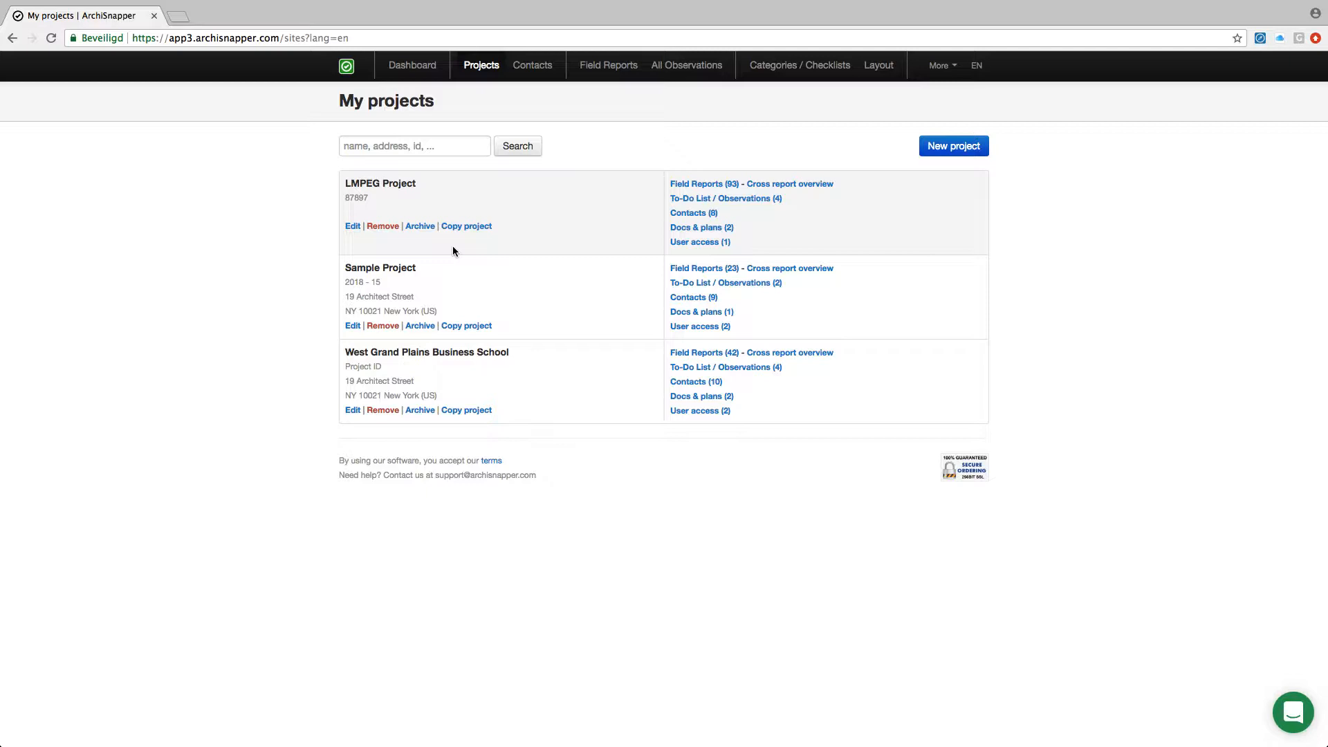
mouse_move(702, 311)
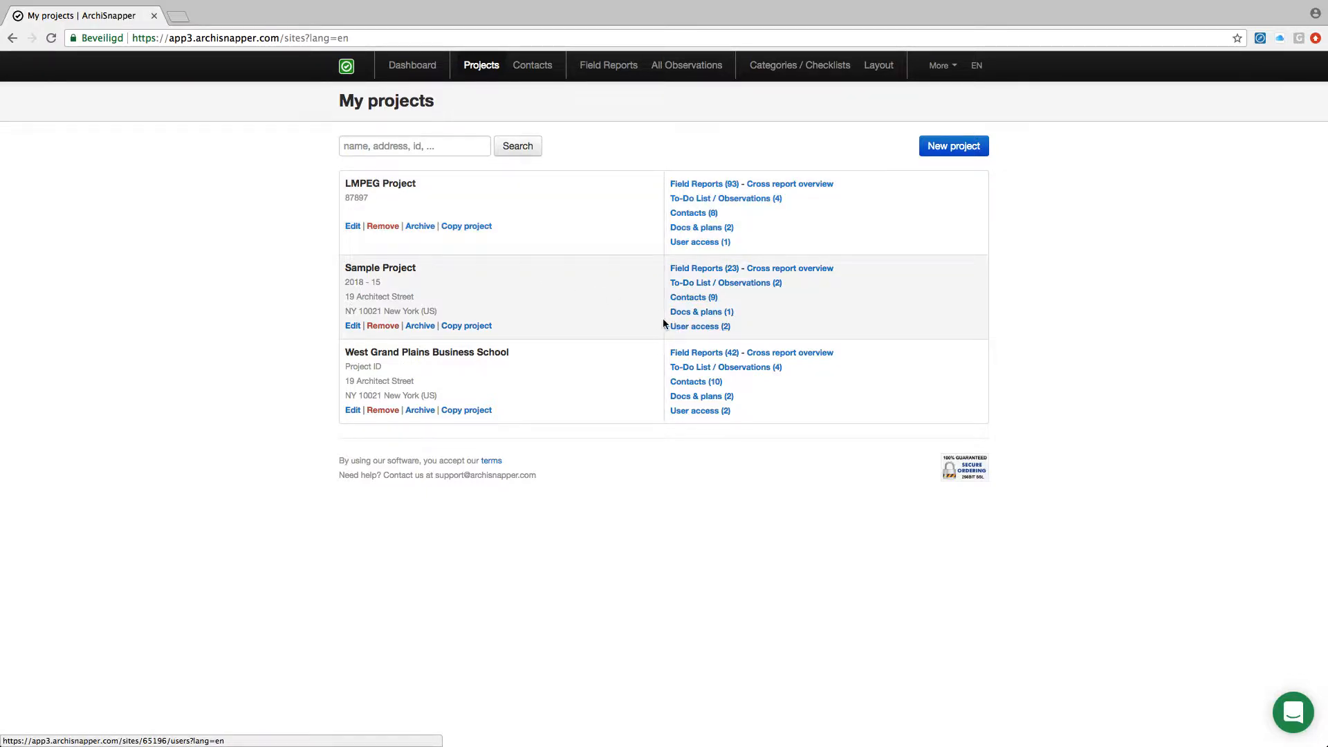
Step: Open Categories / Checklists to see categories like General, Plumbing and Electrical
click(797, 65)
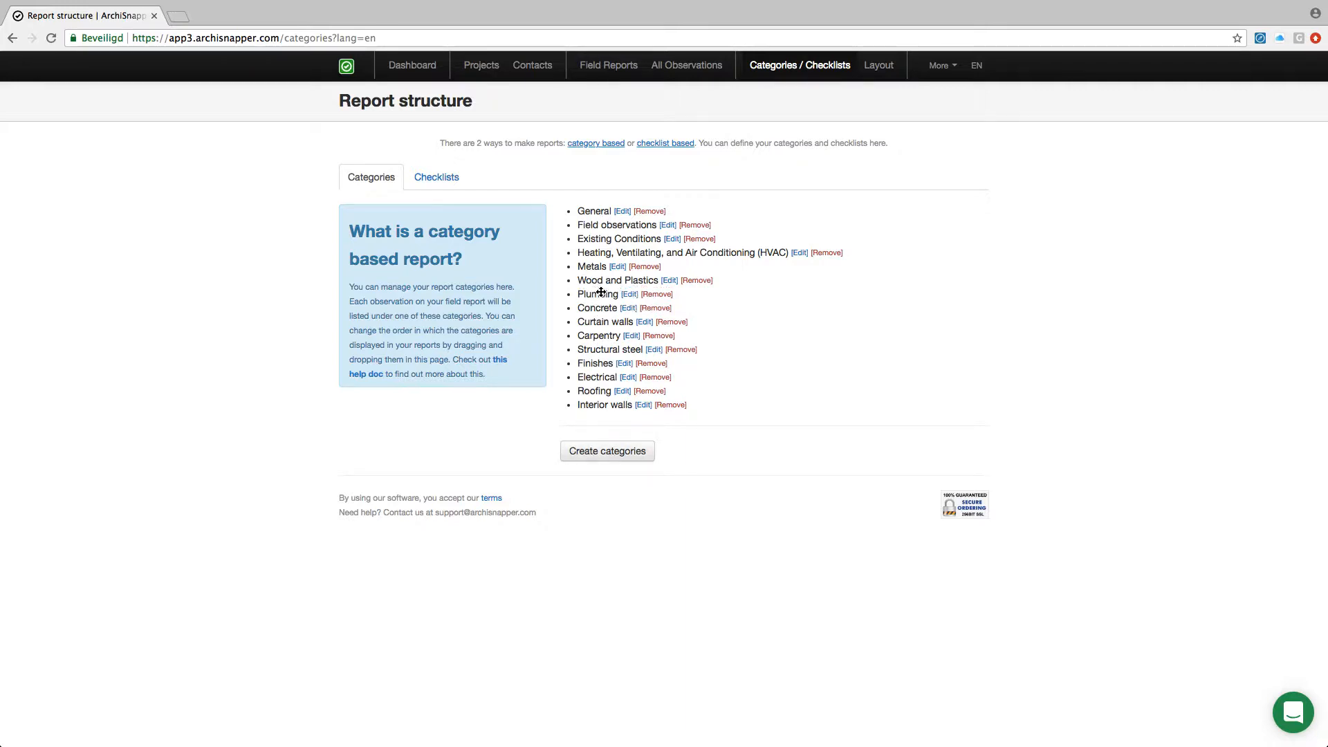
mouse_move(583, 282)
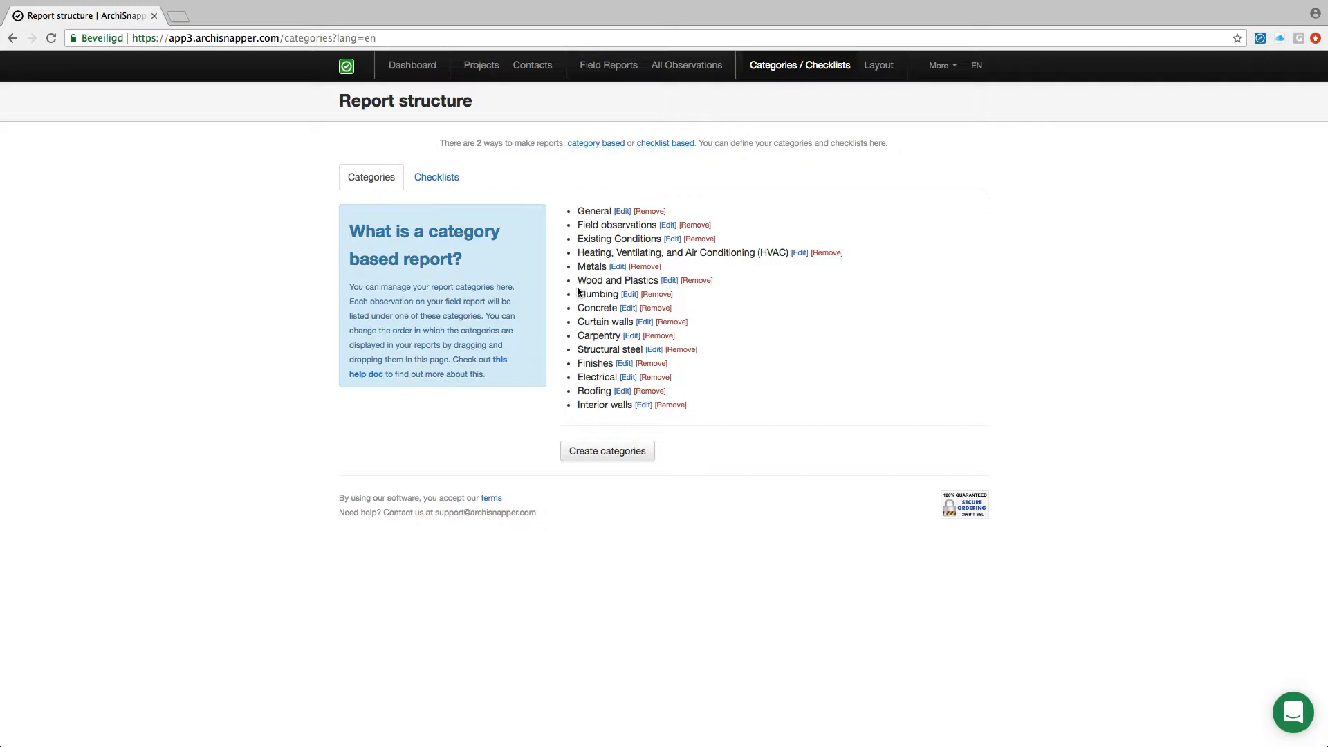
mouse_move(556, 269)
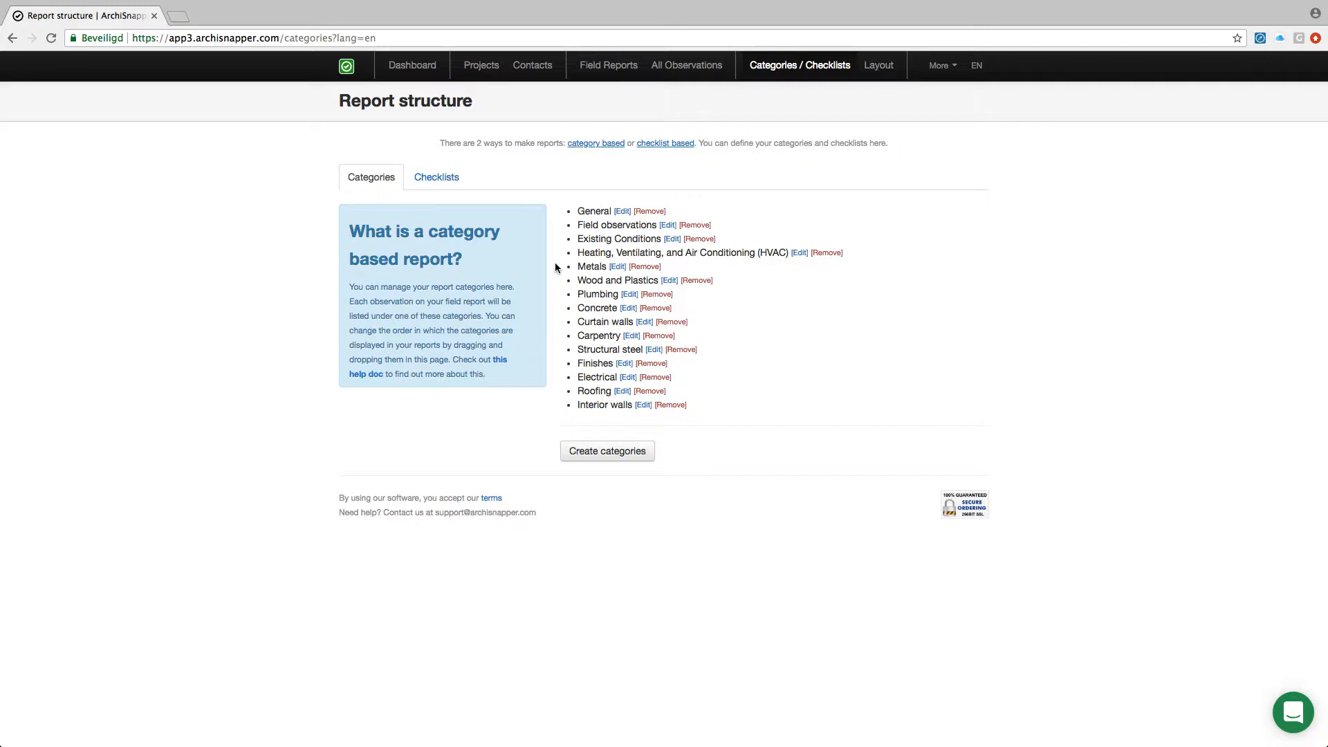
mouse_move(1007, 5)
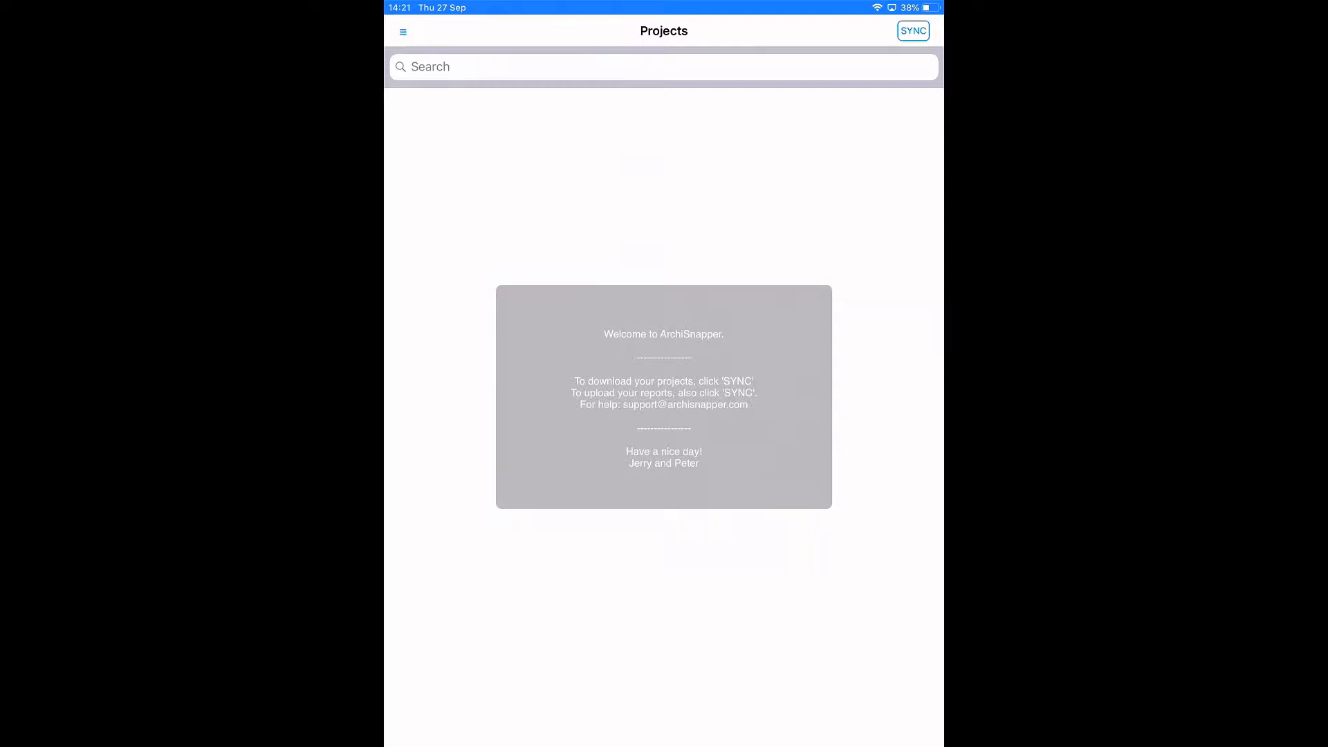
Step: Sync the iPad app to download the three online projects, including Sample Project
click(912, 31)
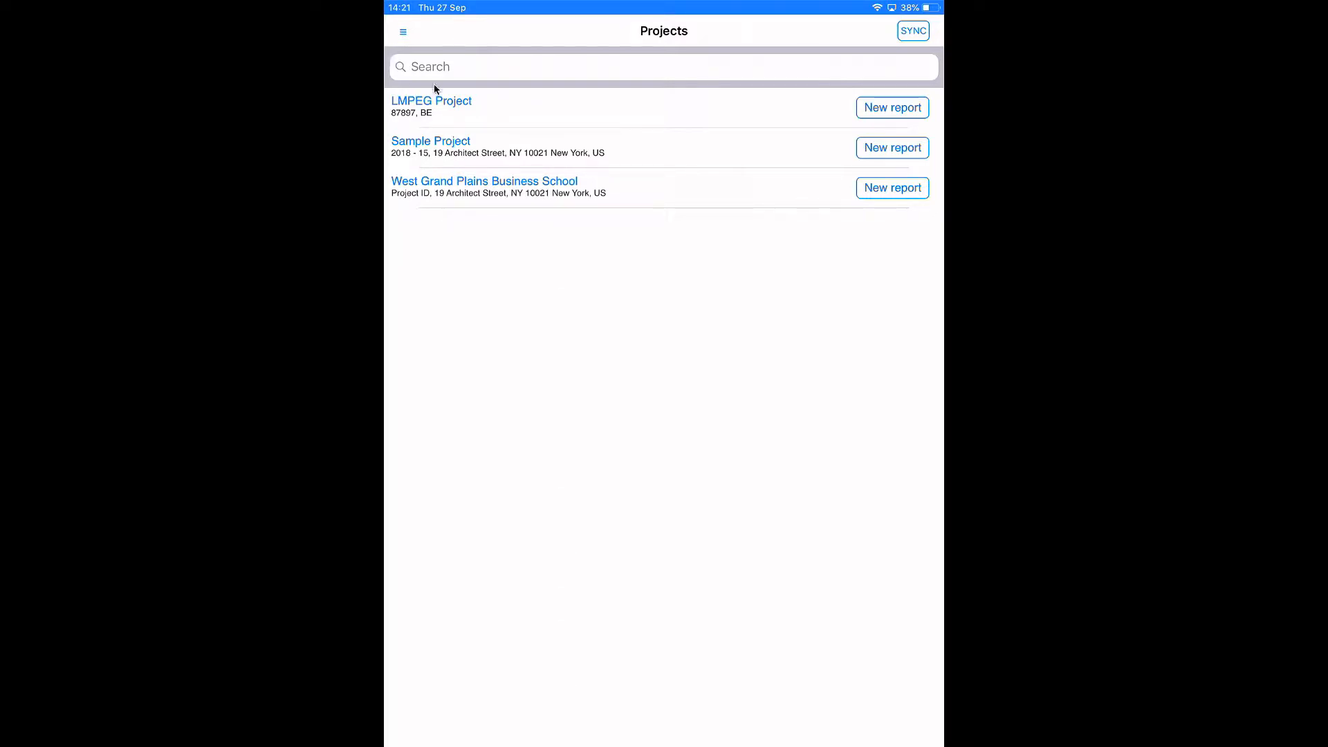
mouse_move(431, 150)
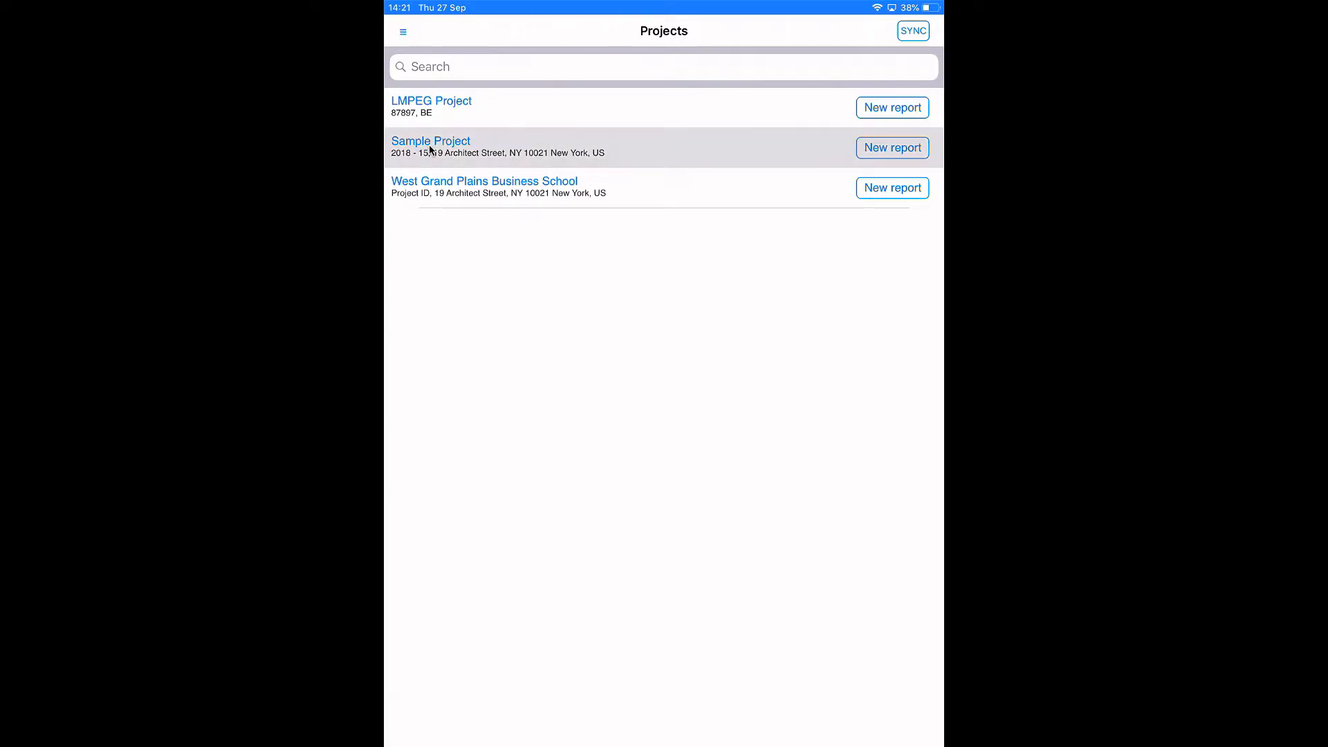
Step: In Sample Project, add a new Finishes observation named Crack
click(430, 140)
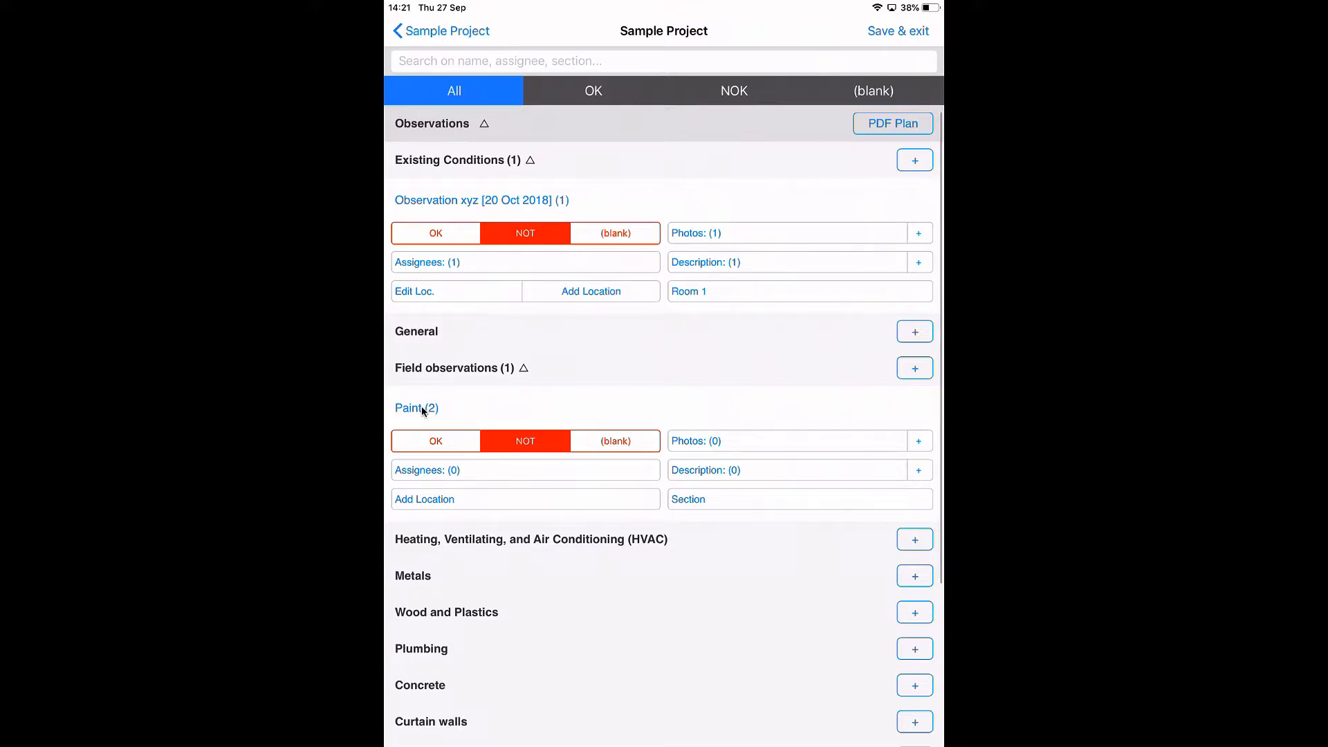
scroll(down, 3)
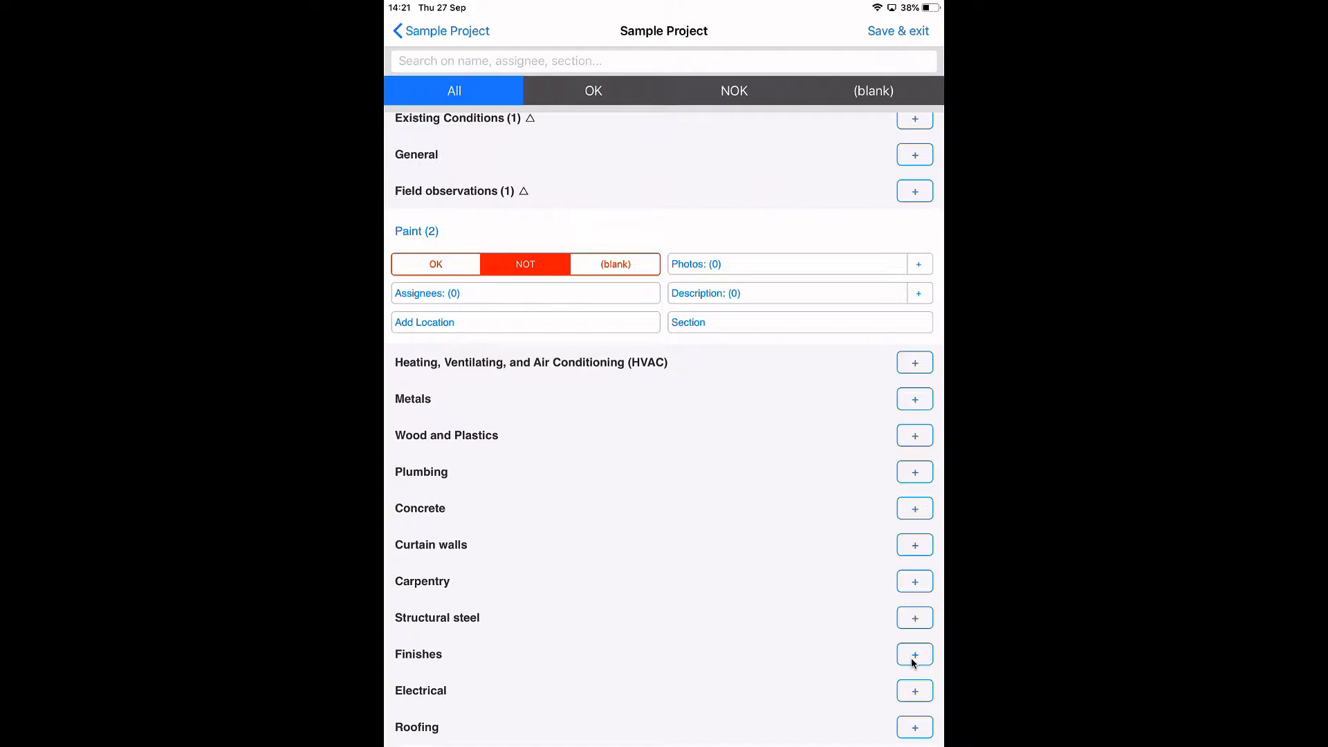
click(914, 654)
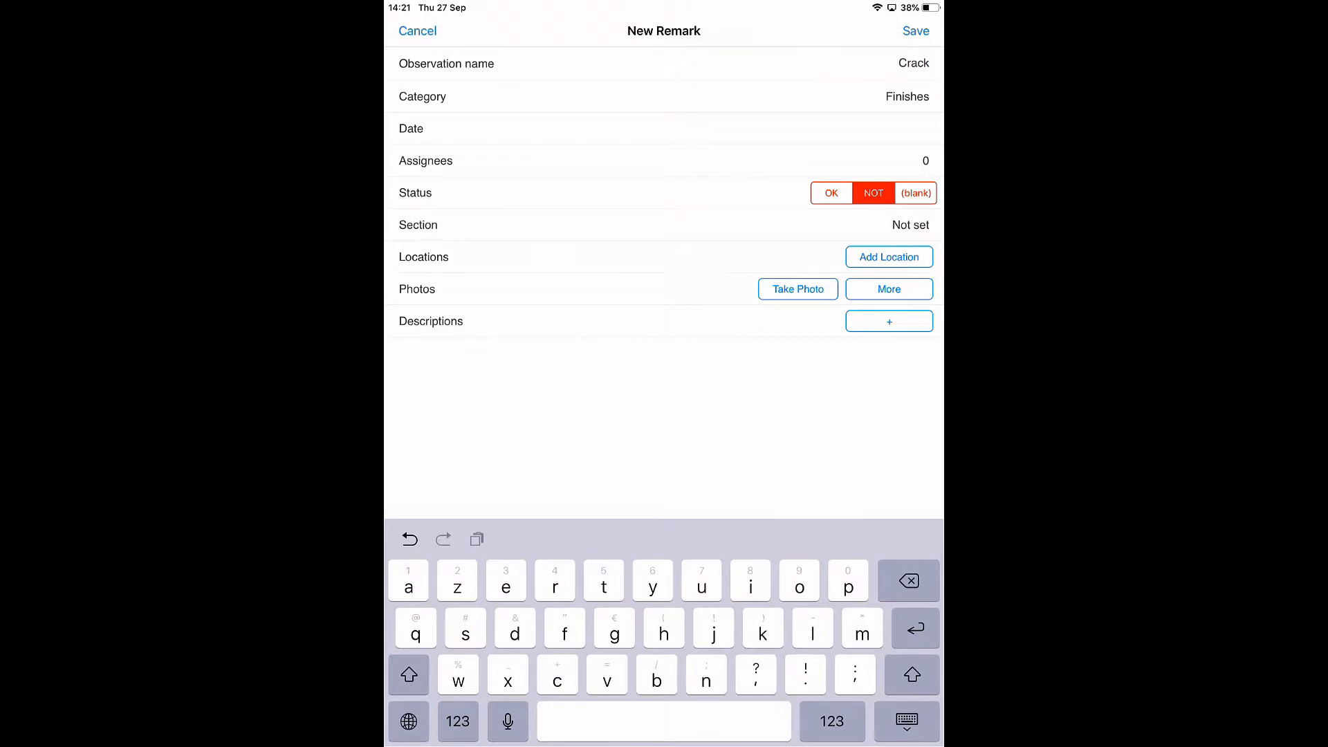
Step: Give Crack date 27 October 2018, an assignee, section Room 1 and a floorplan location
click(663, 128)
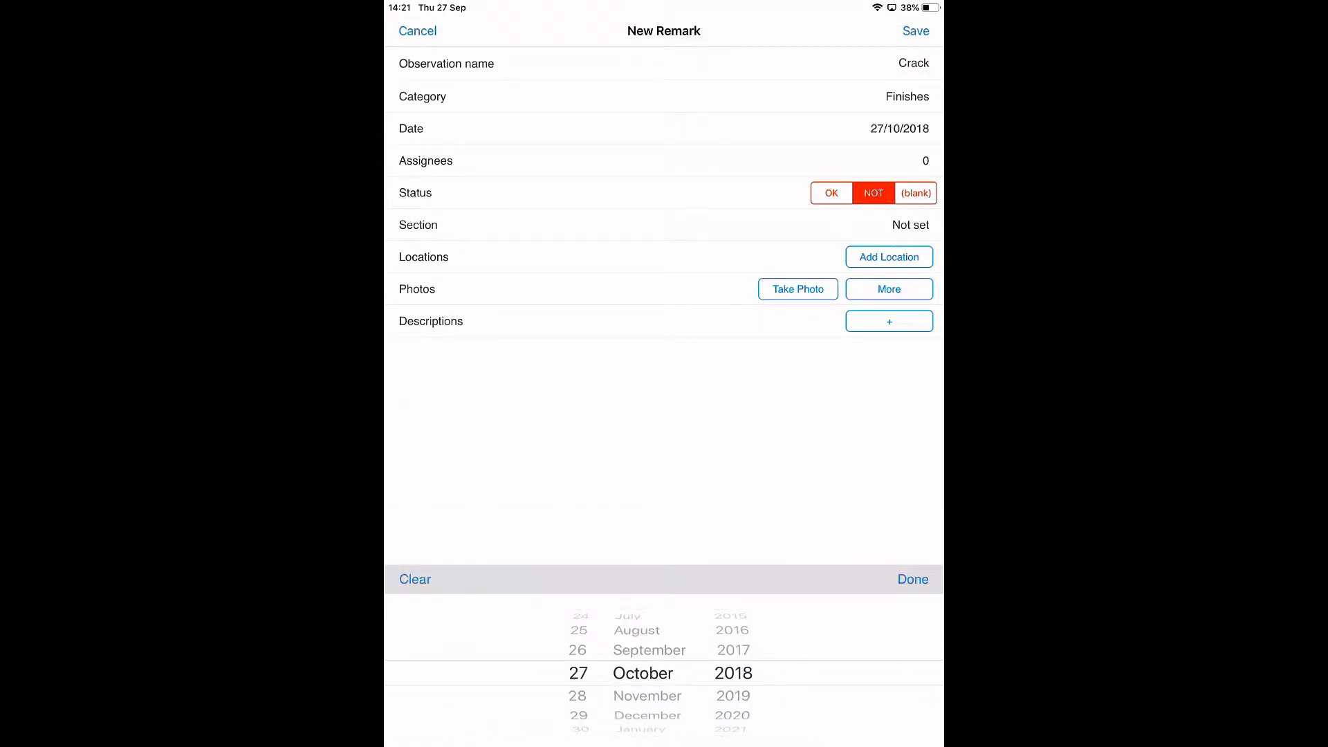
click(912, 580)
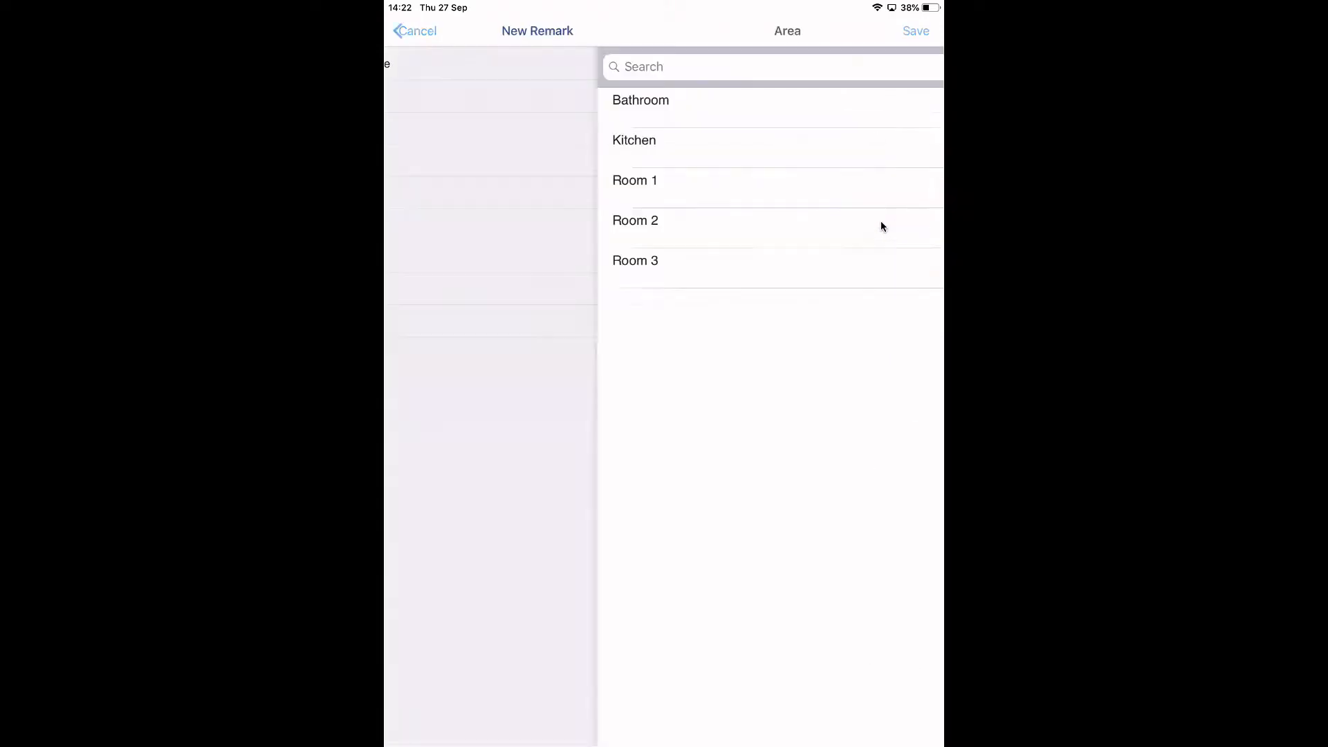
click(634, 181)
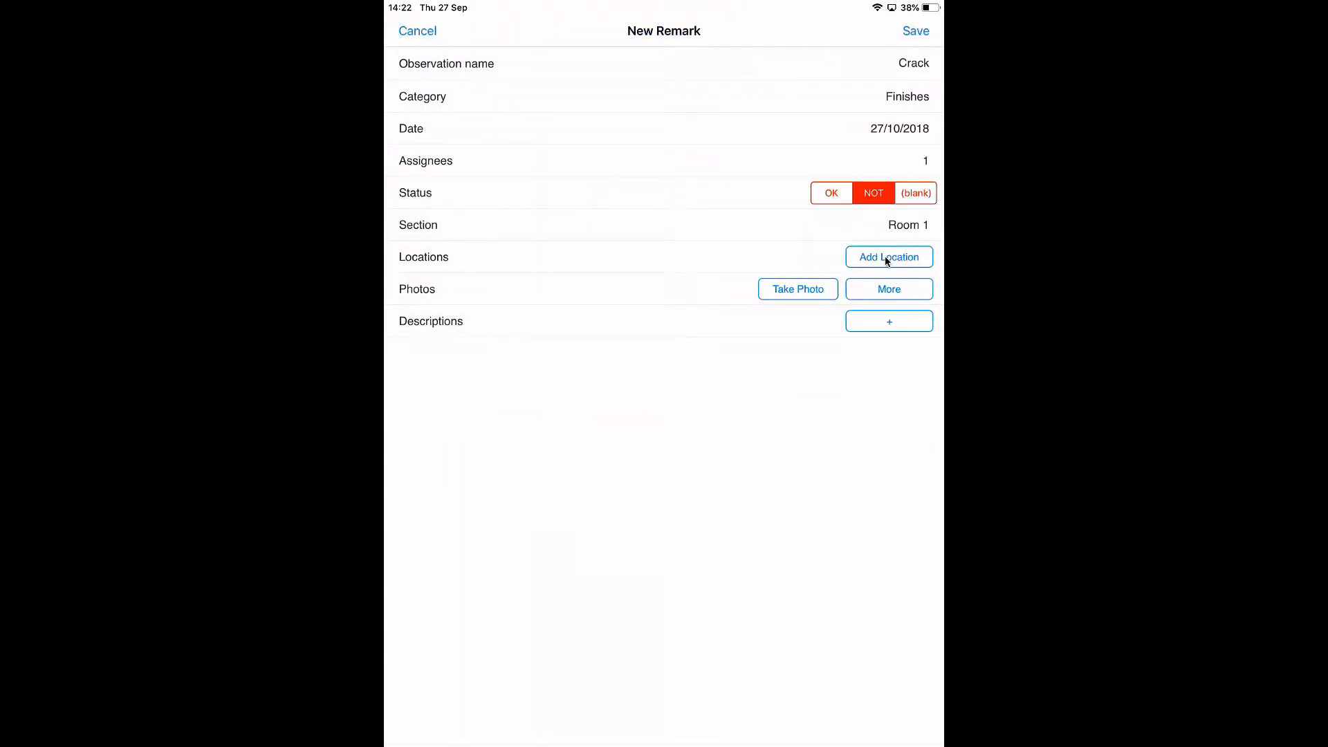
click(888, 257)
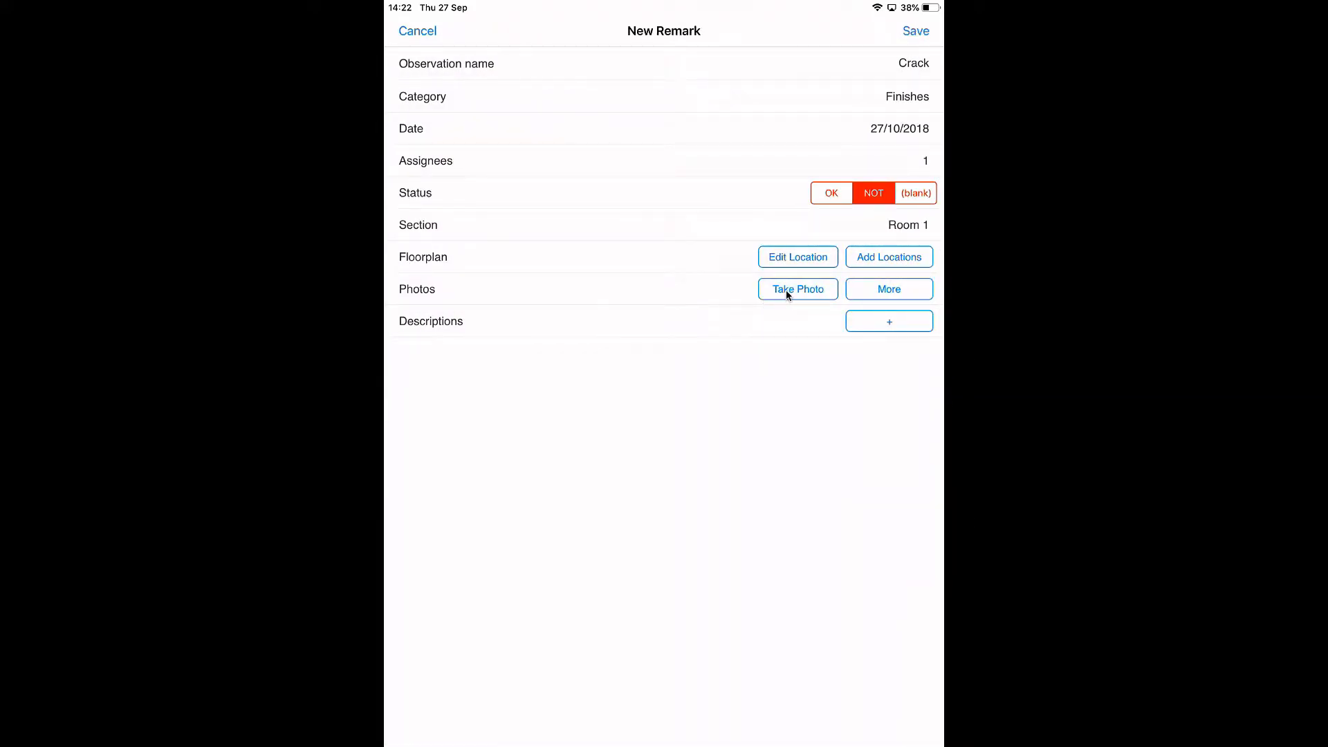
Step: Photograph the cracked tile and sketch a red arrow pointing at the crack
click(796, 289)
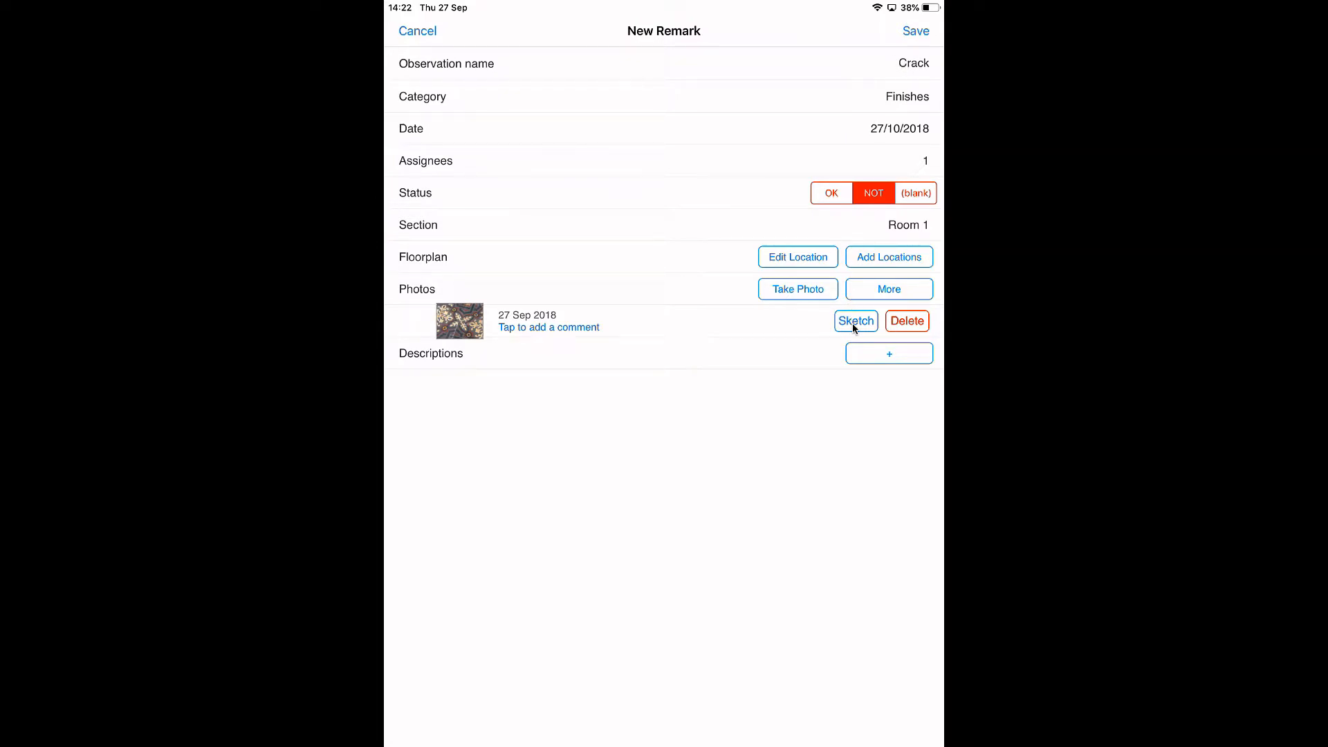
click(856, 321)
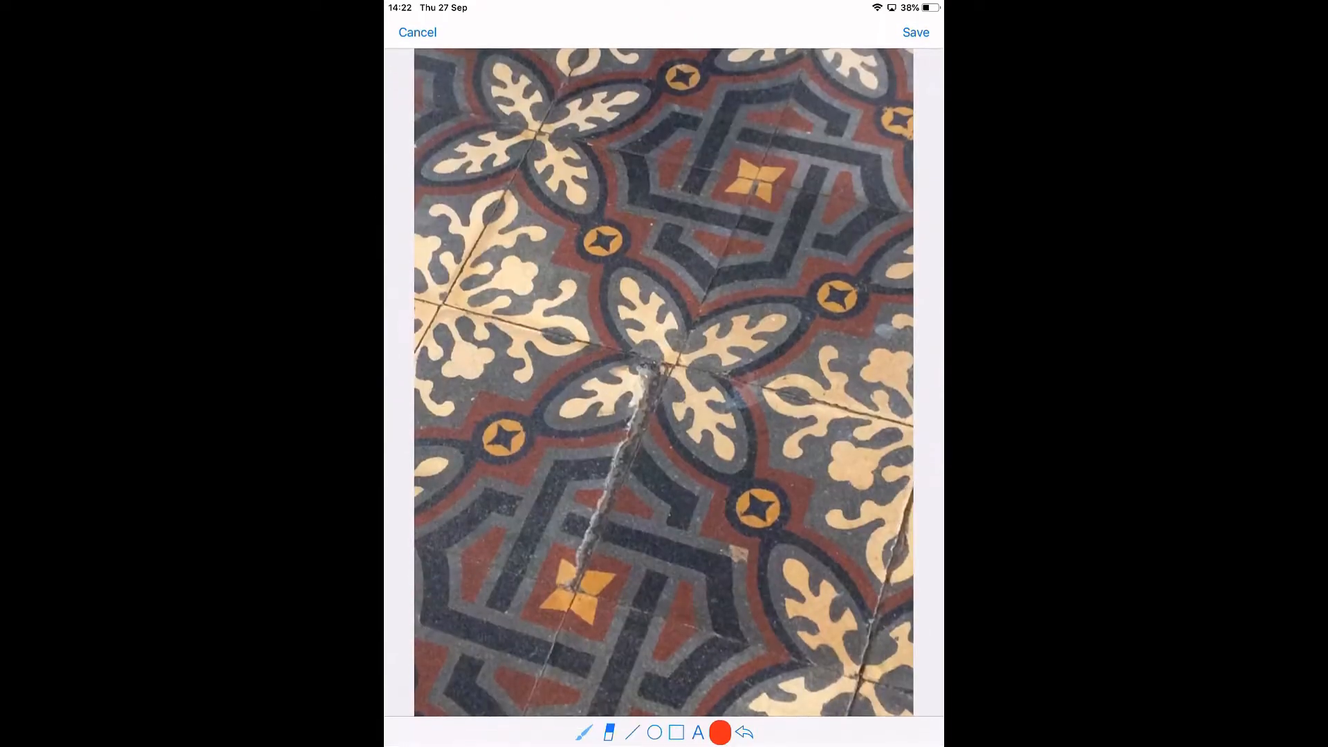
drag(686, 470, 822, 593)
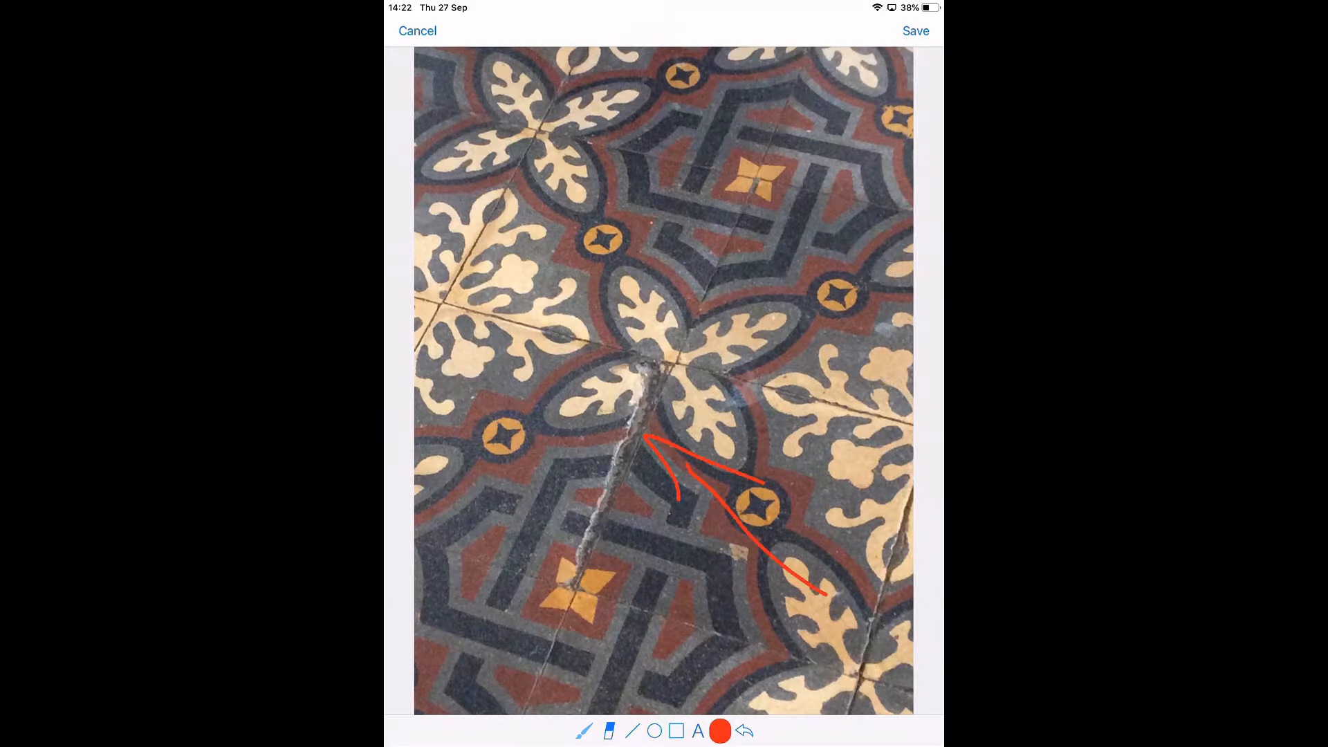
click(915, 30)
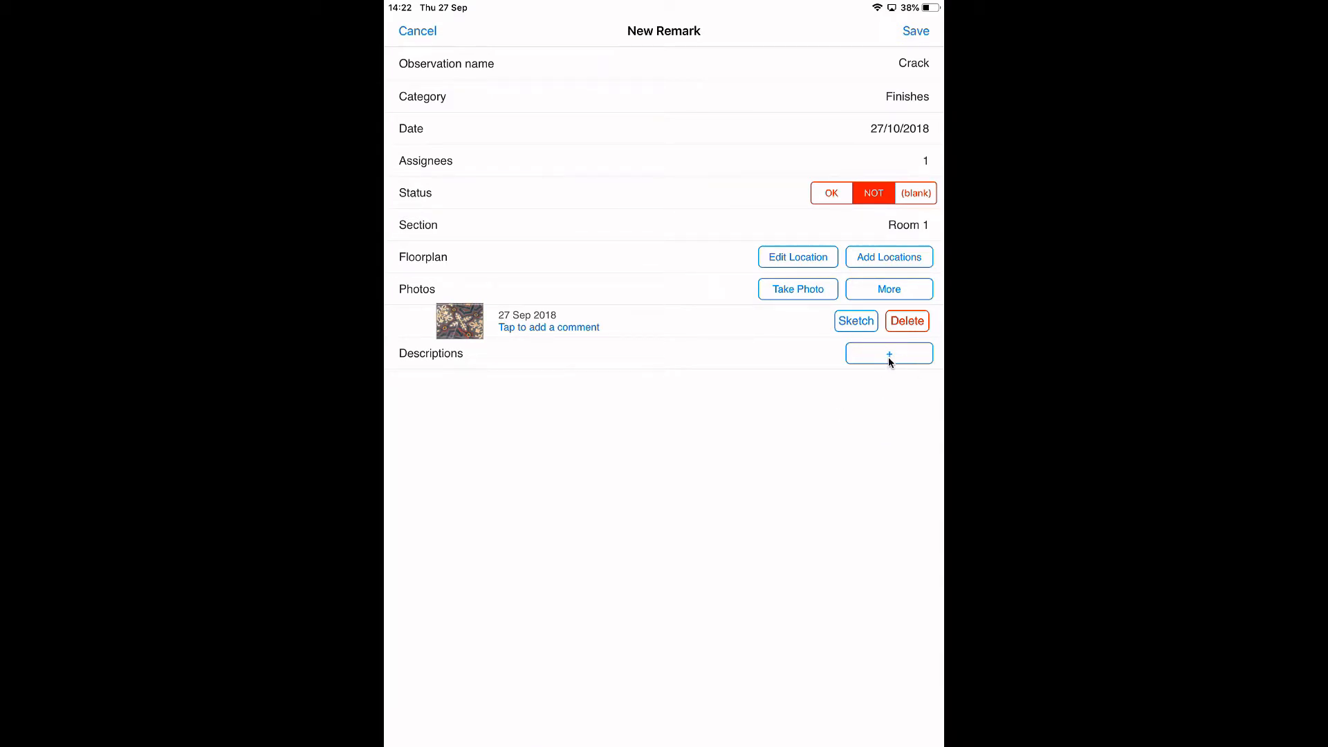
Step: Describe Crack as 'Please fix' and save it into Sample Project's observations
click(888, 353)
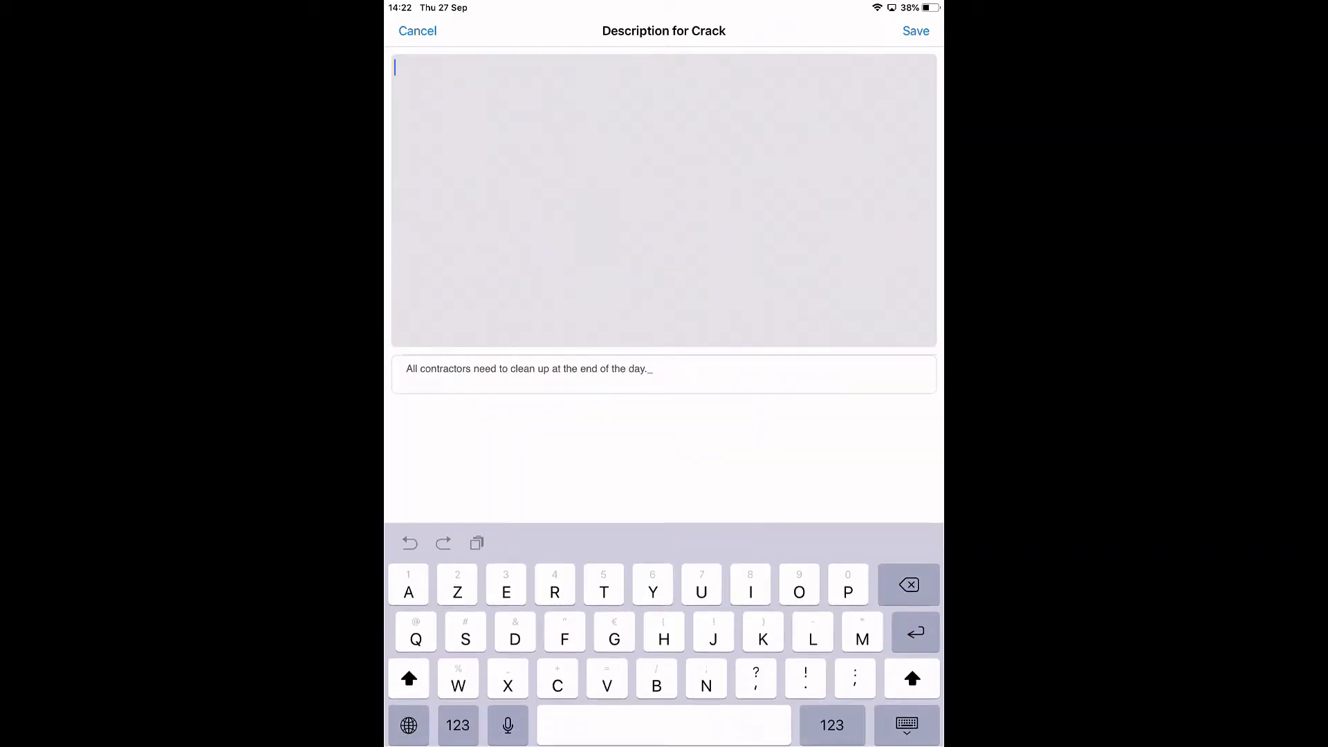
text(Please)
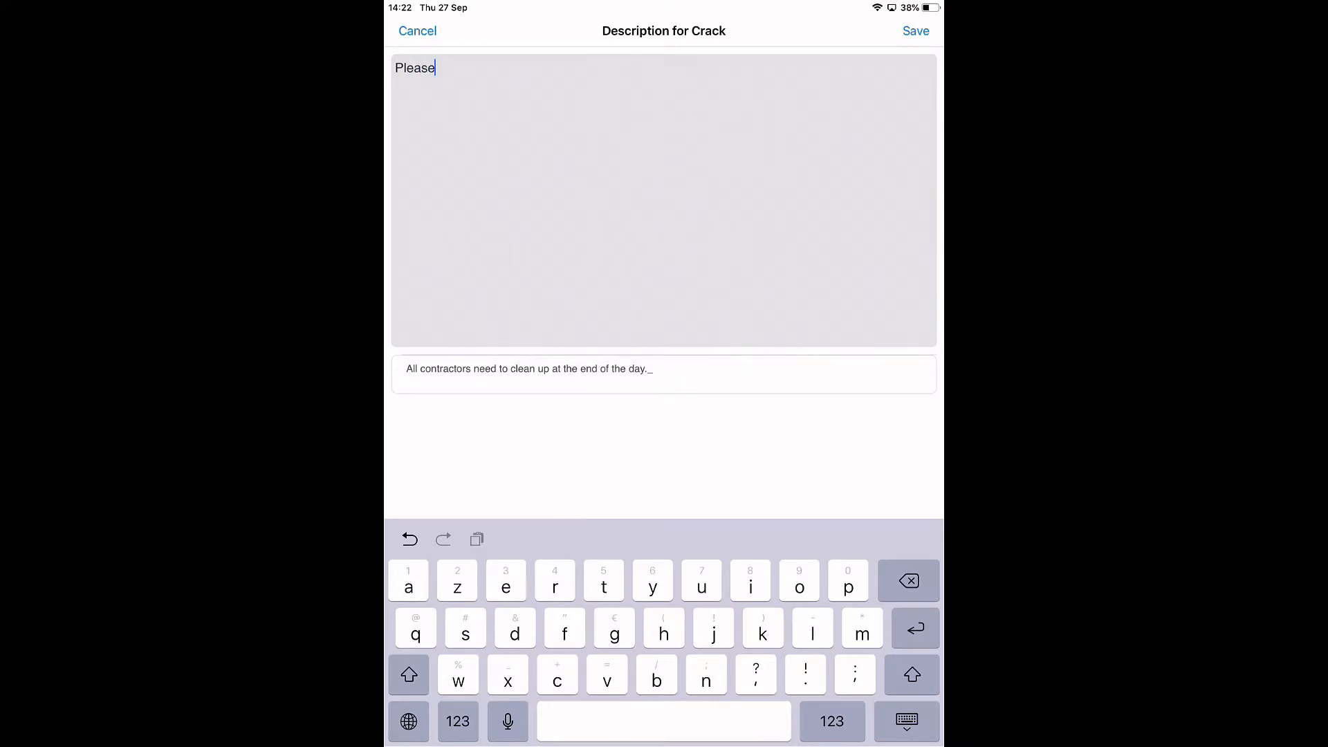
text(fix)
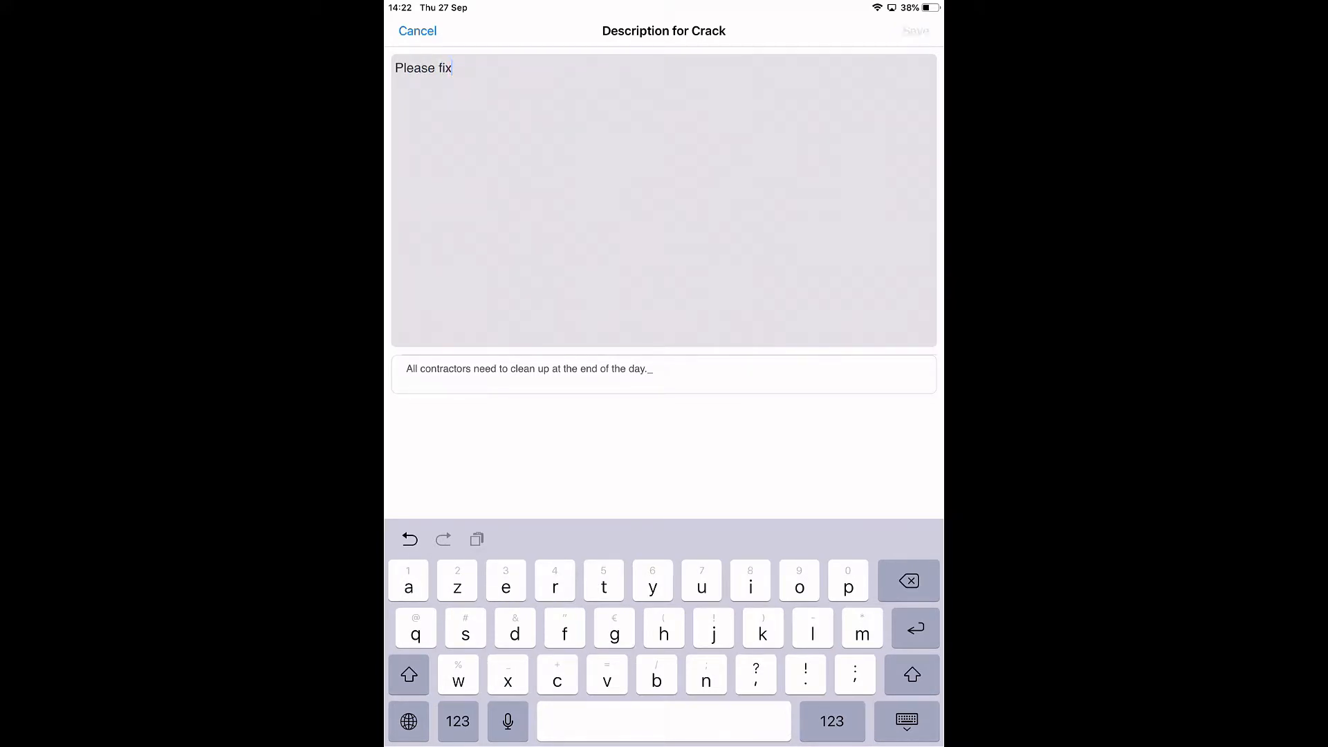
click(913, 30)
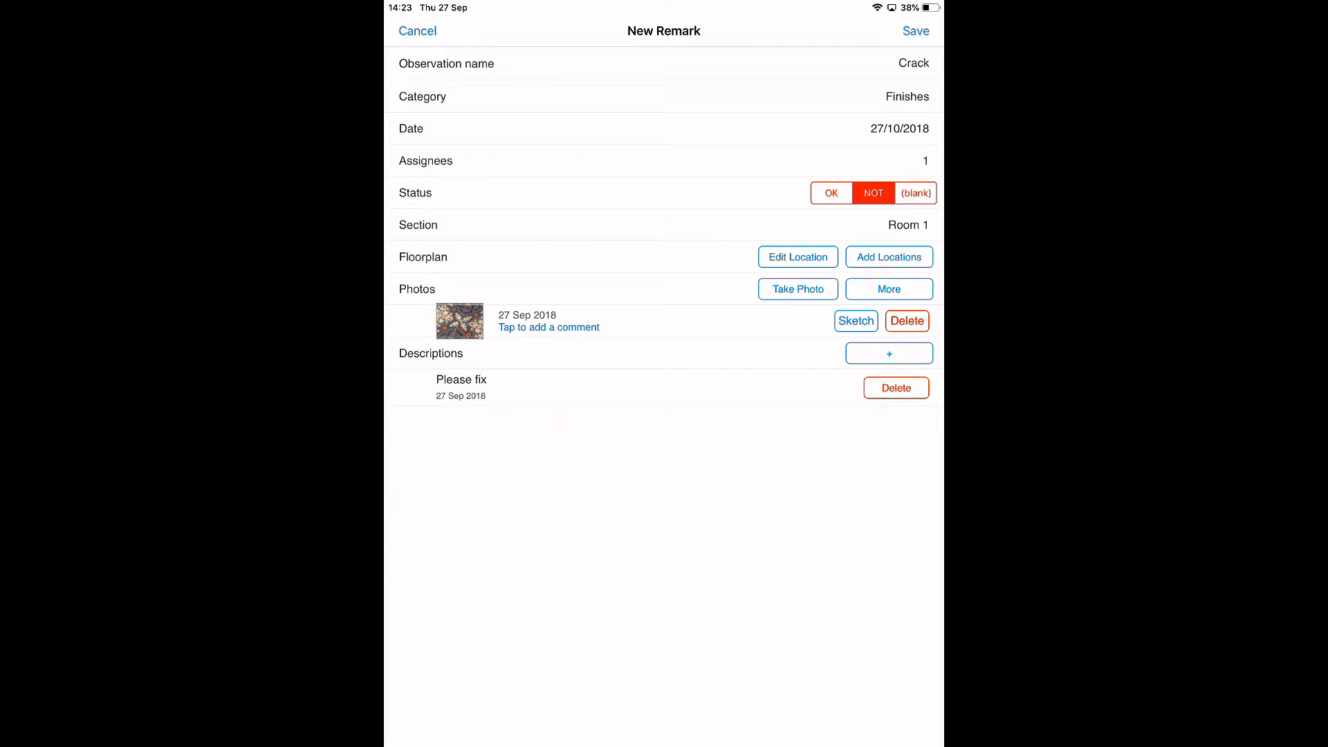
click(416, 31)
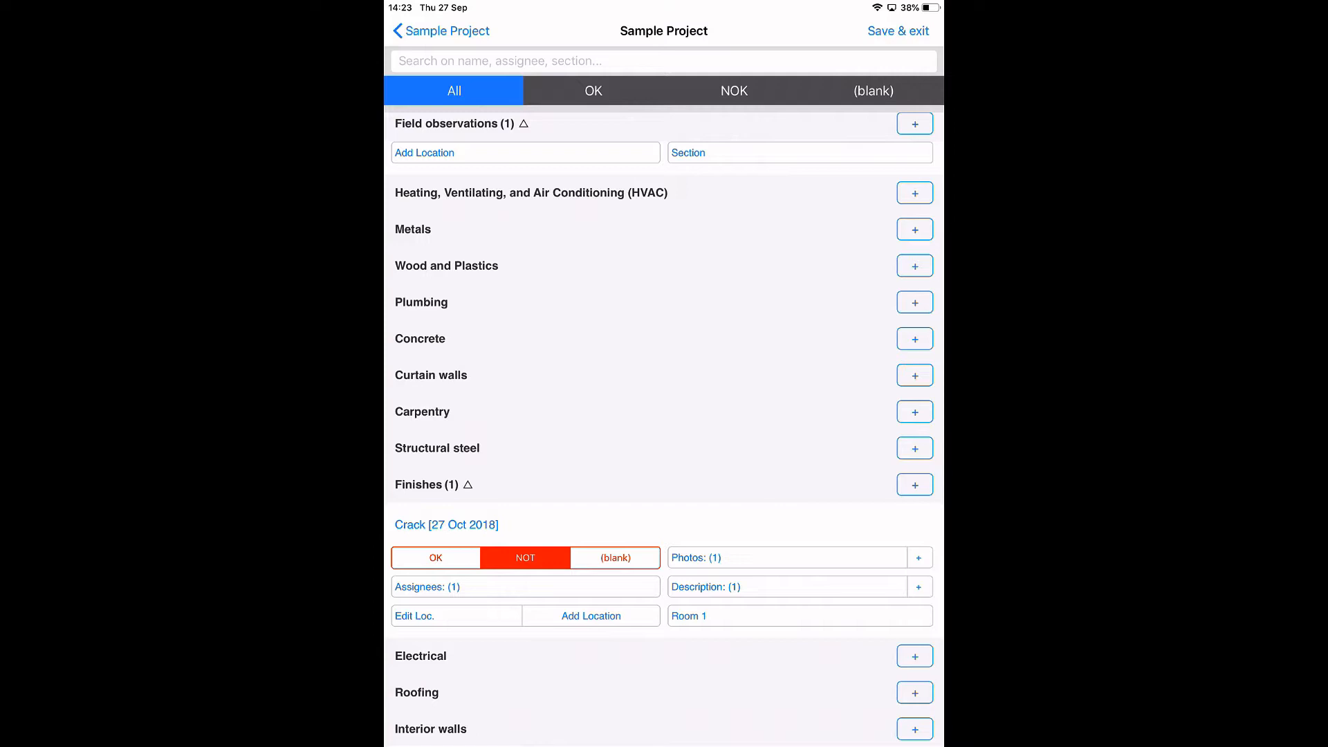
scroll(down, 3)
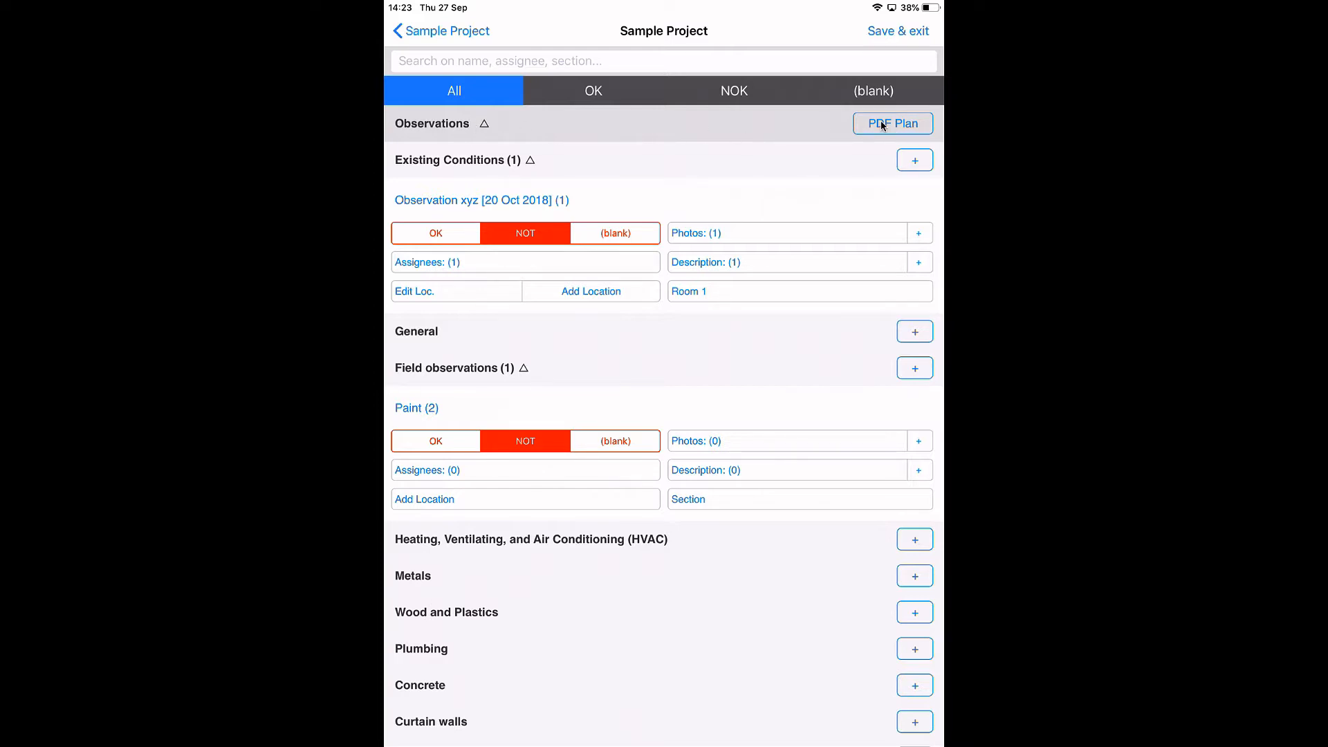
Step: Place a Paint remark on the Floorplan, then save, exit and upload the observations
click(891, 123)
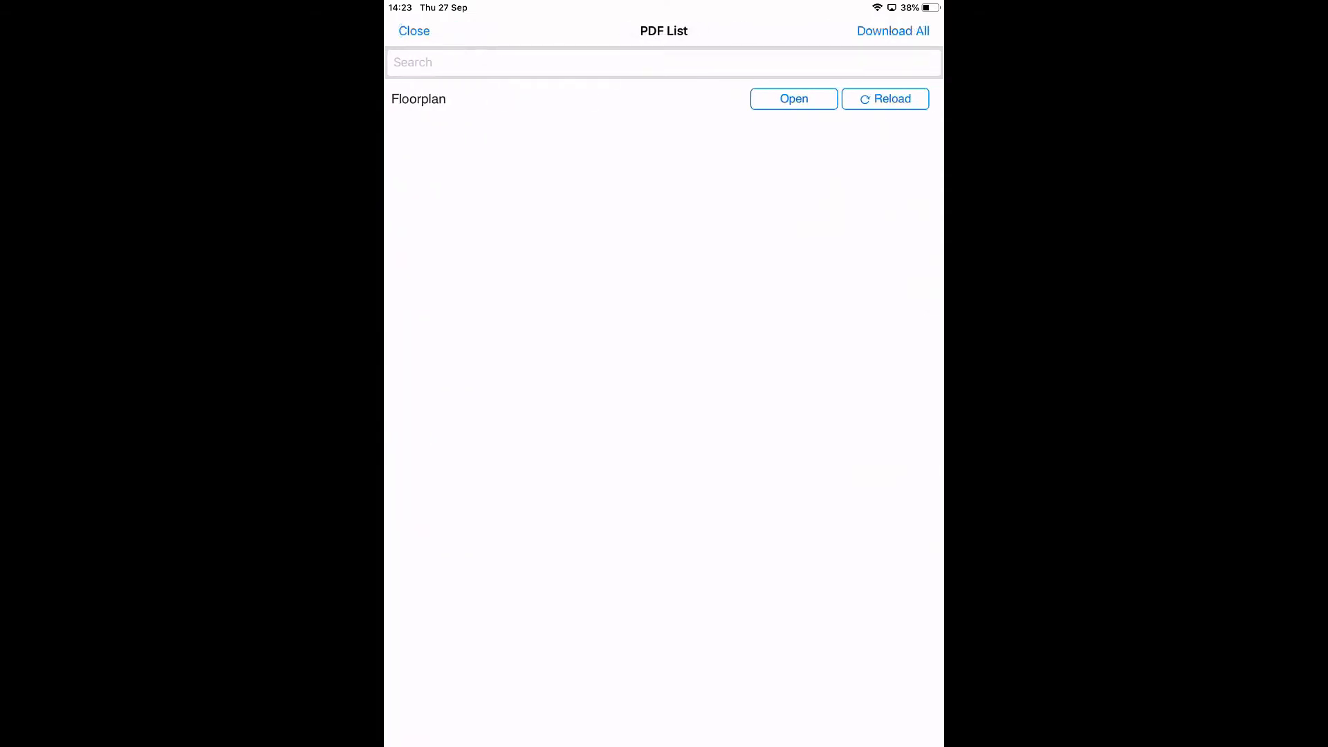
click(793, 99)
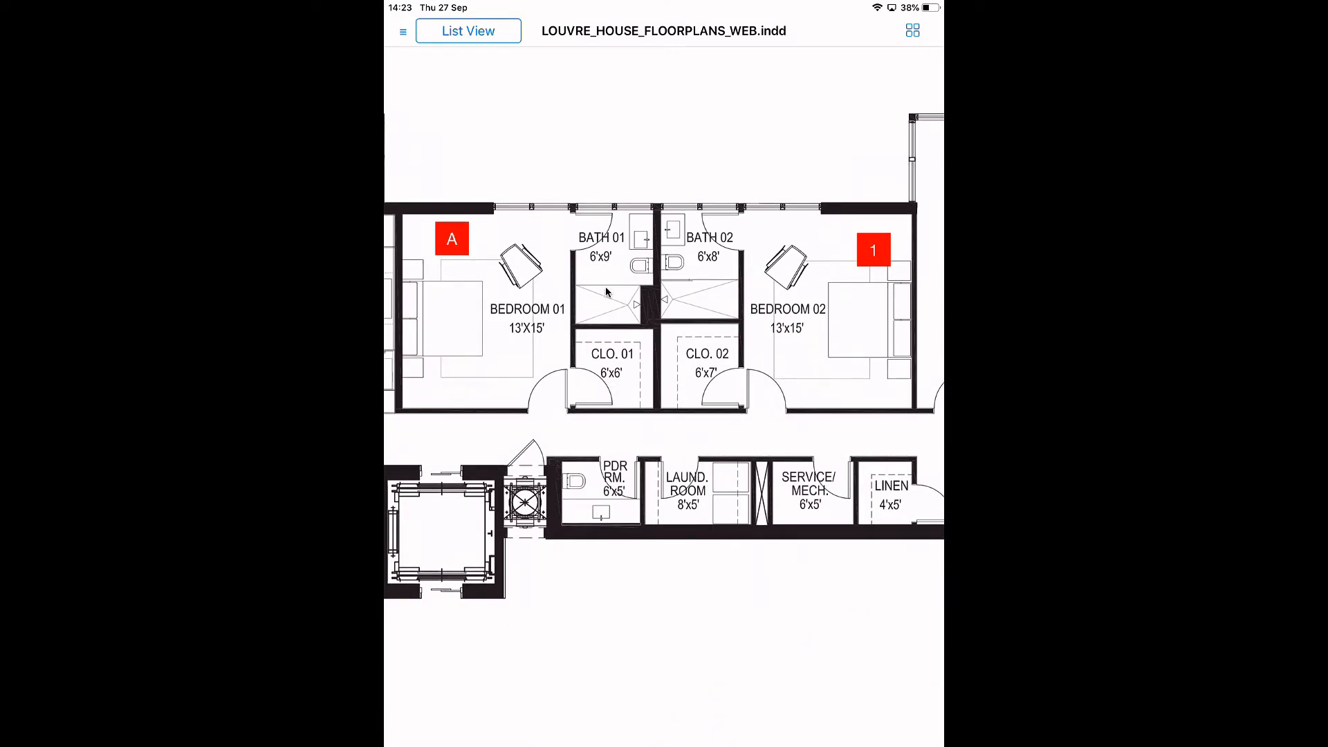
mouse_move(422, 399)
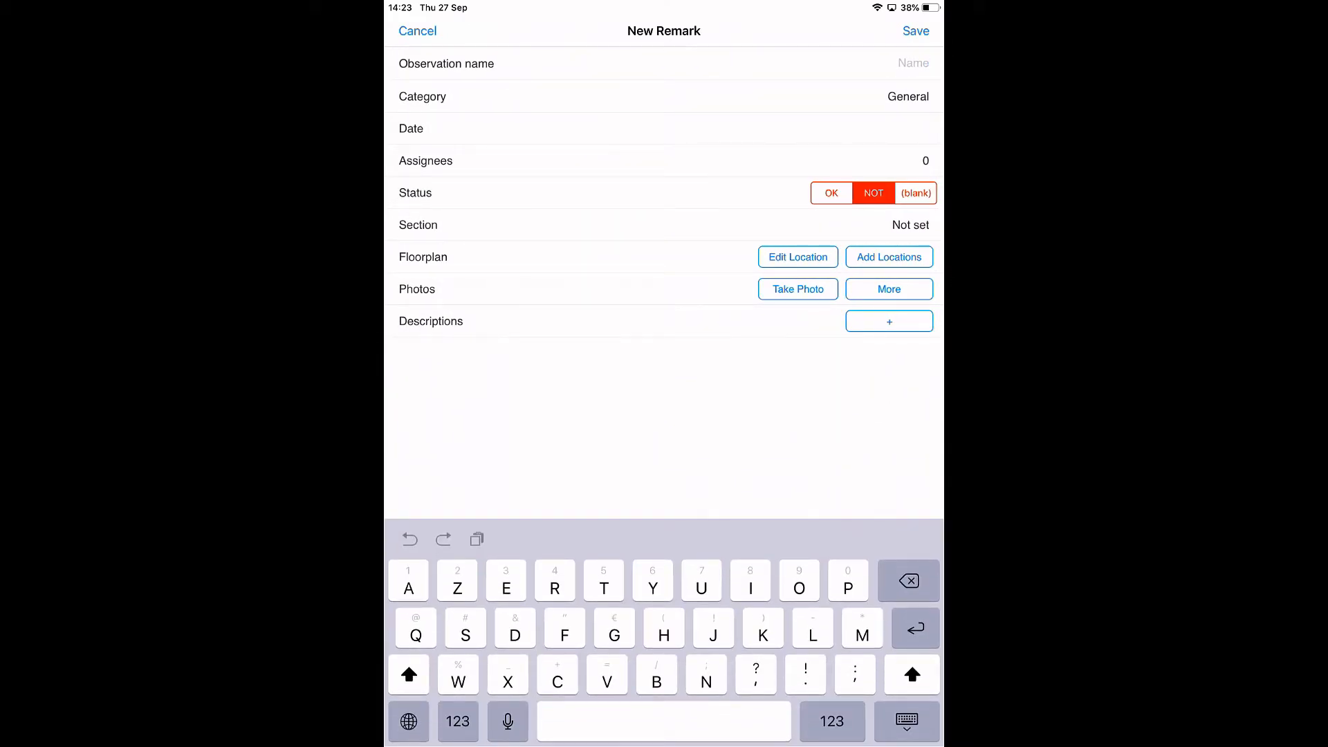
text(Paint)
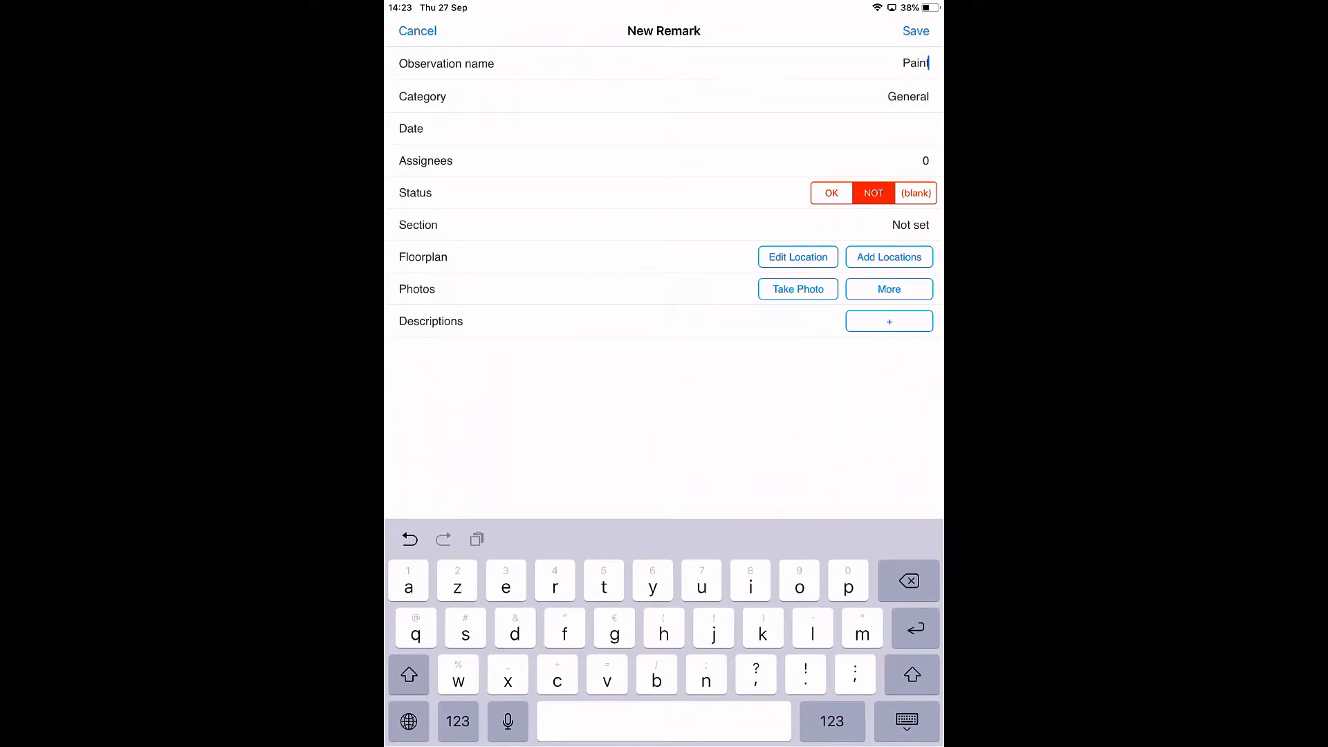
mouse_move(767, 113)
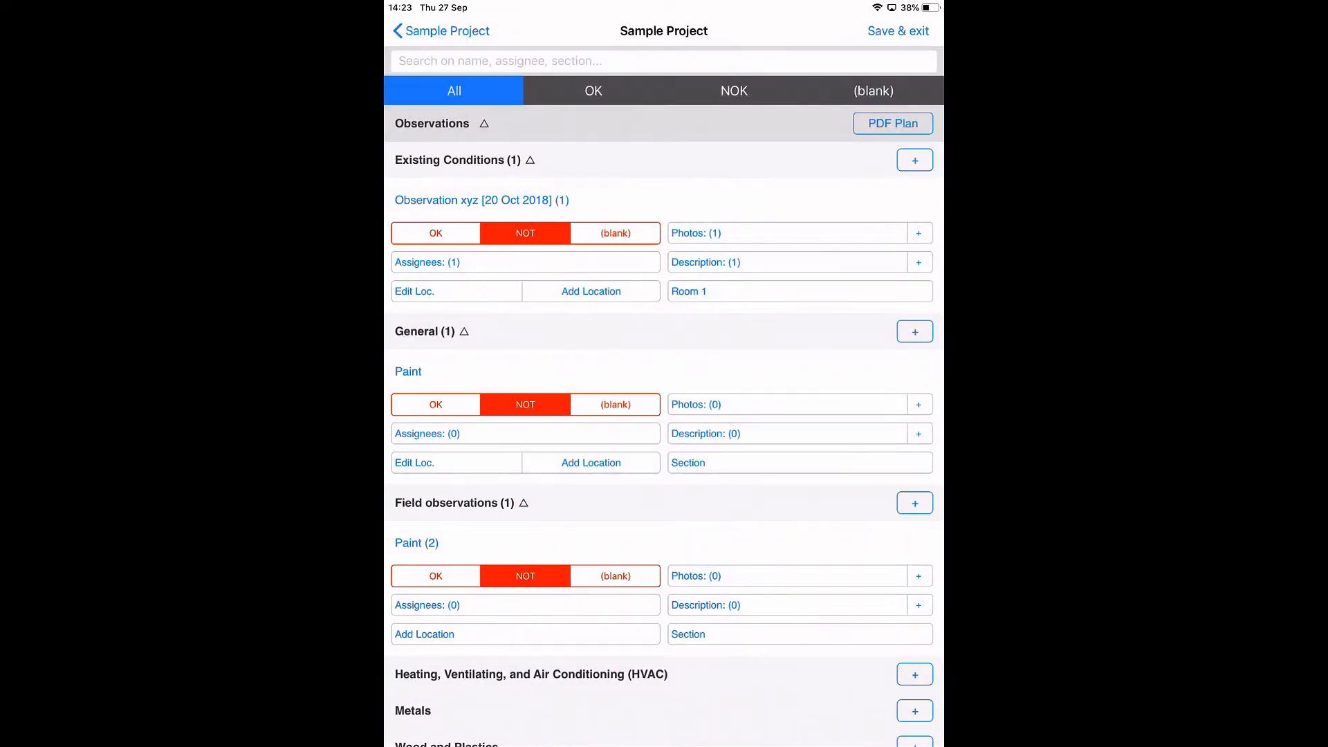
click(898, 30)
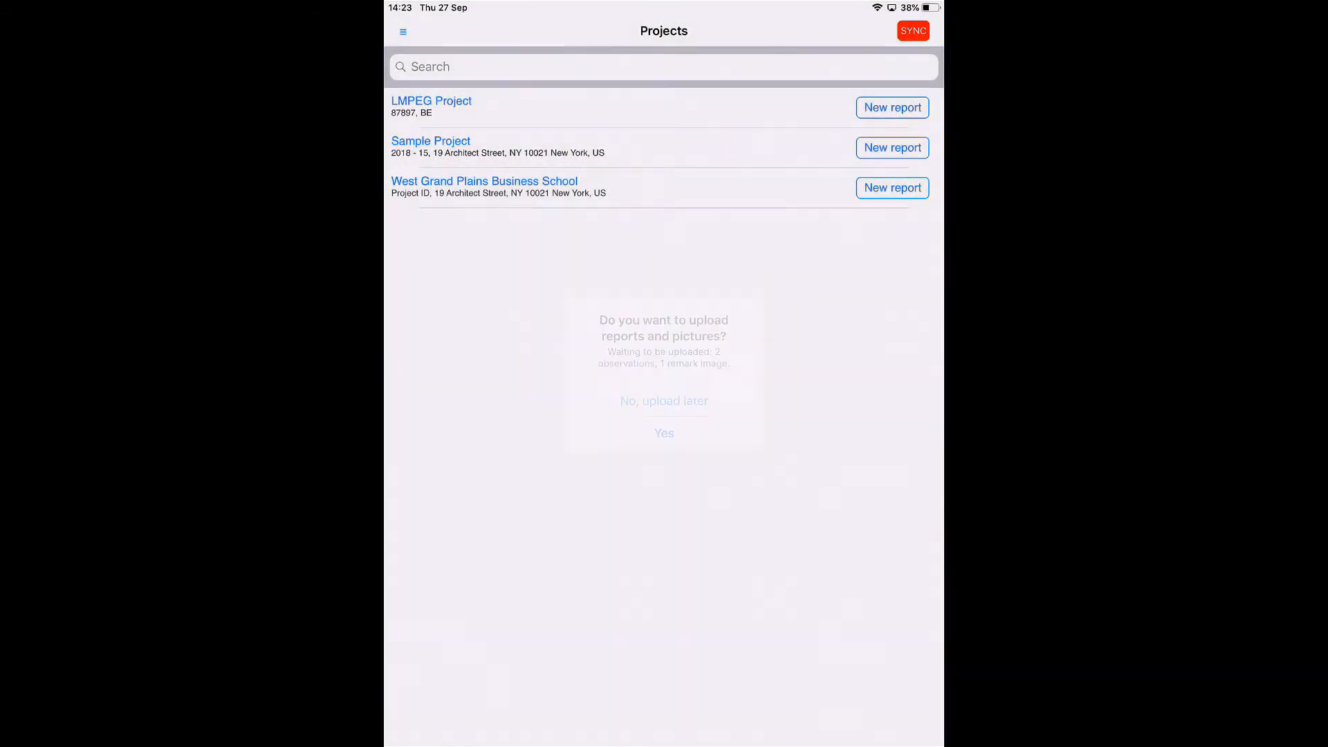
click(664, 432)
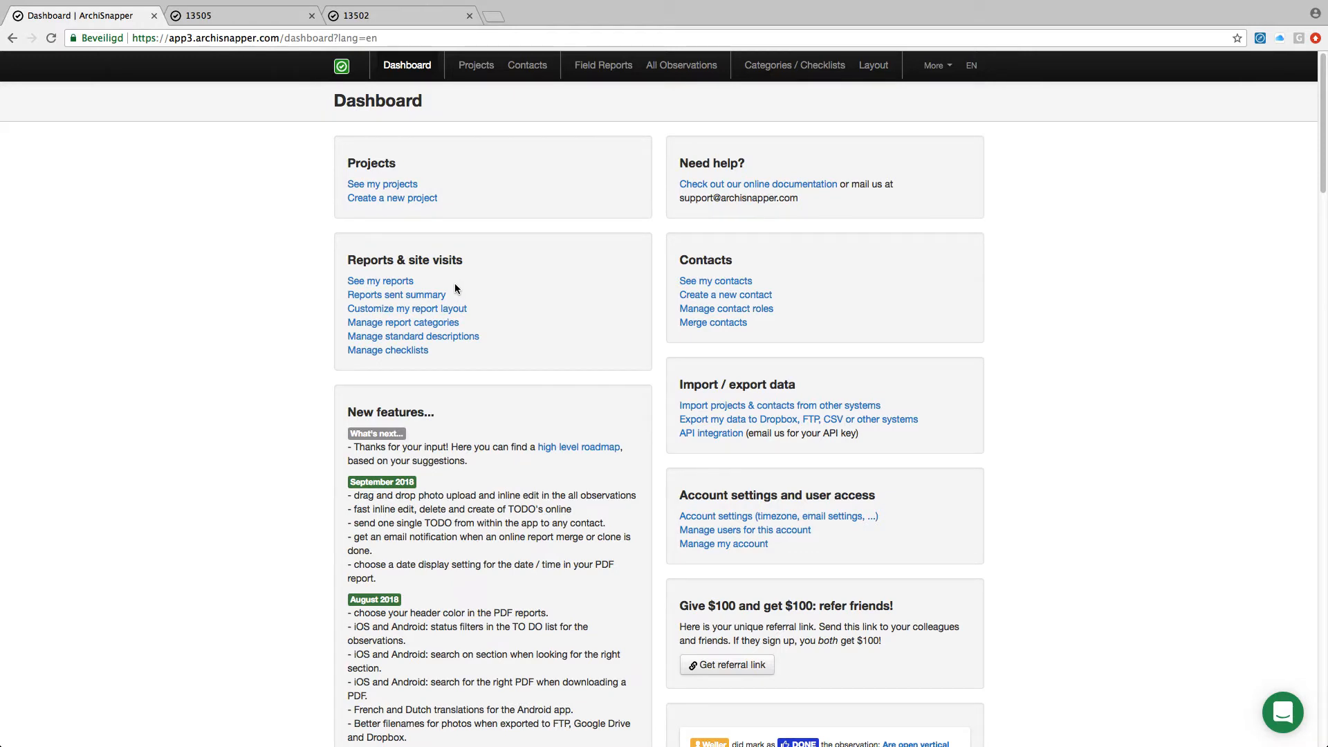
mouse_move(458, 108)
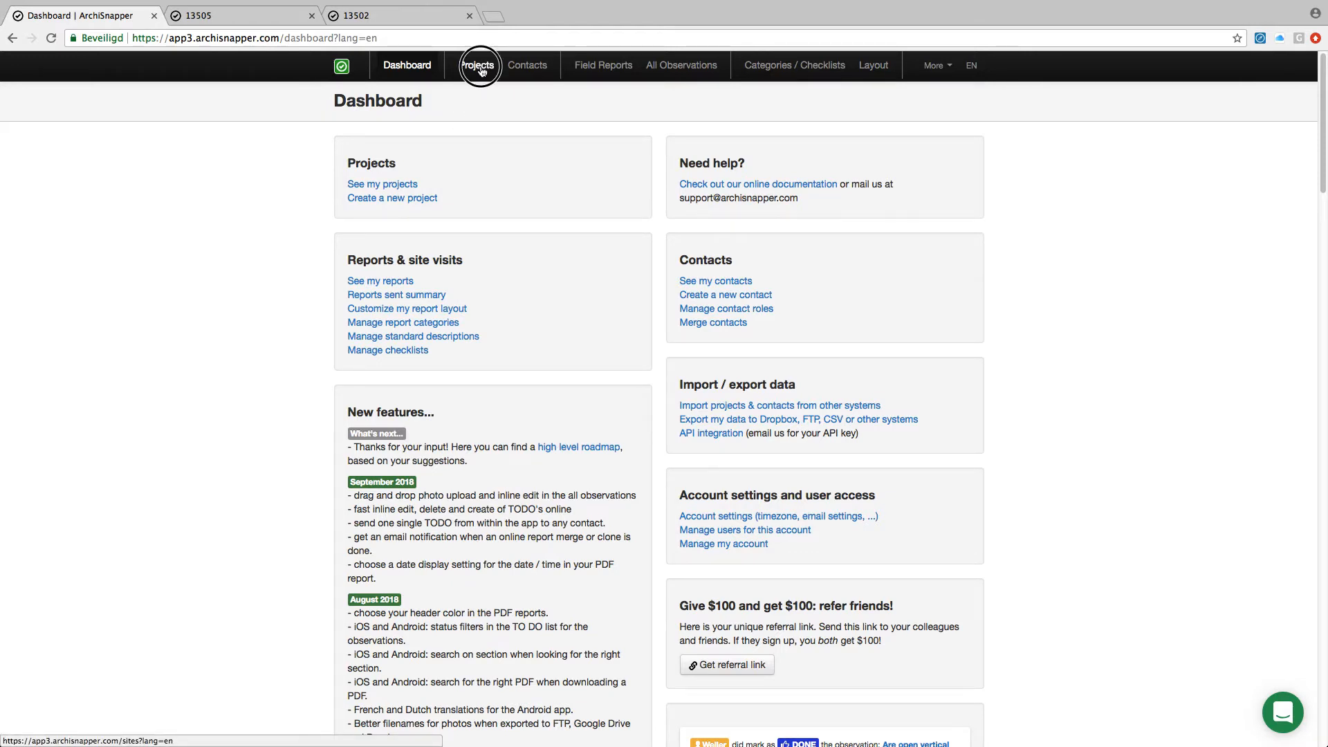
Step: Open the web My projects page showing Sample Project with three observations
click(478, 65)
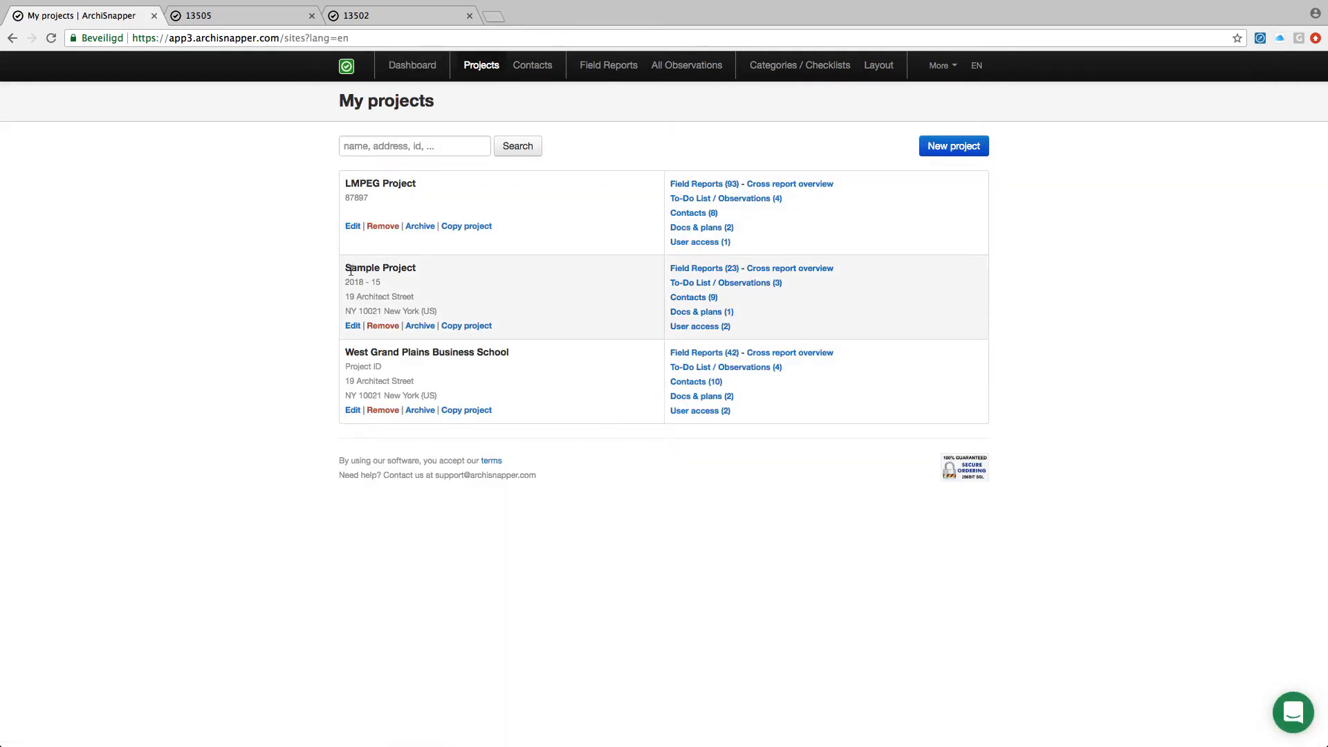
click(720, 282)
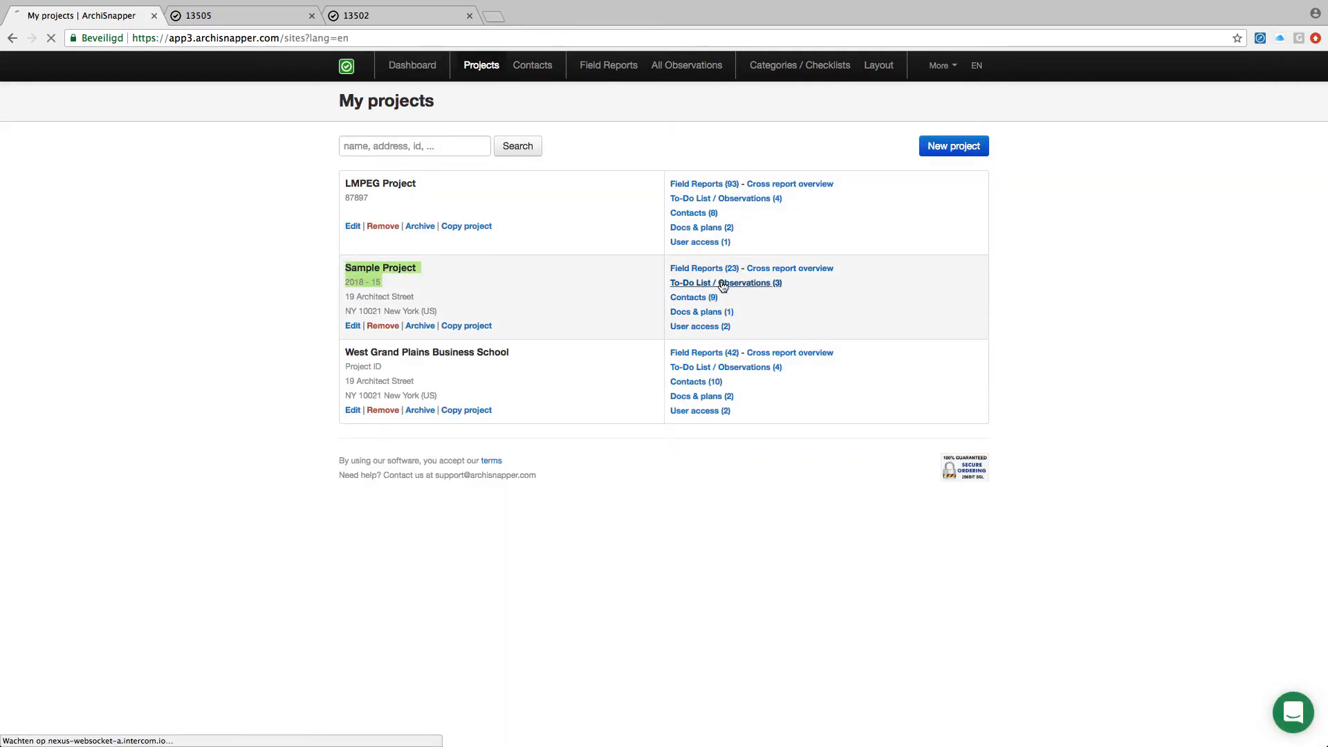
Step: Open Sample Project's to-do list, review the Paint, Crack and Observation xyz entries, and save the description
click(708, 282)
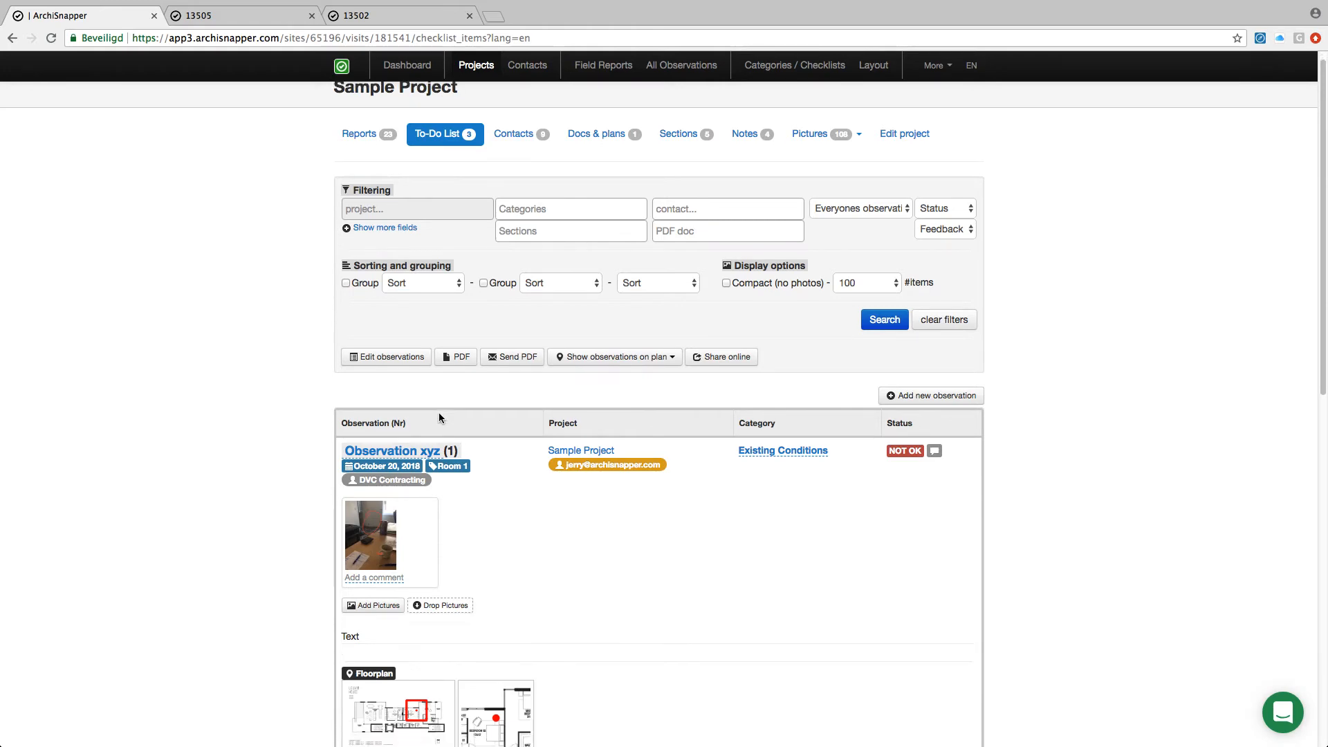
scroll(down, 3)
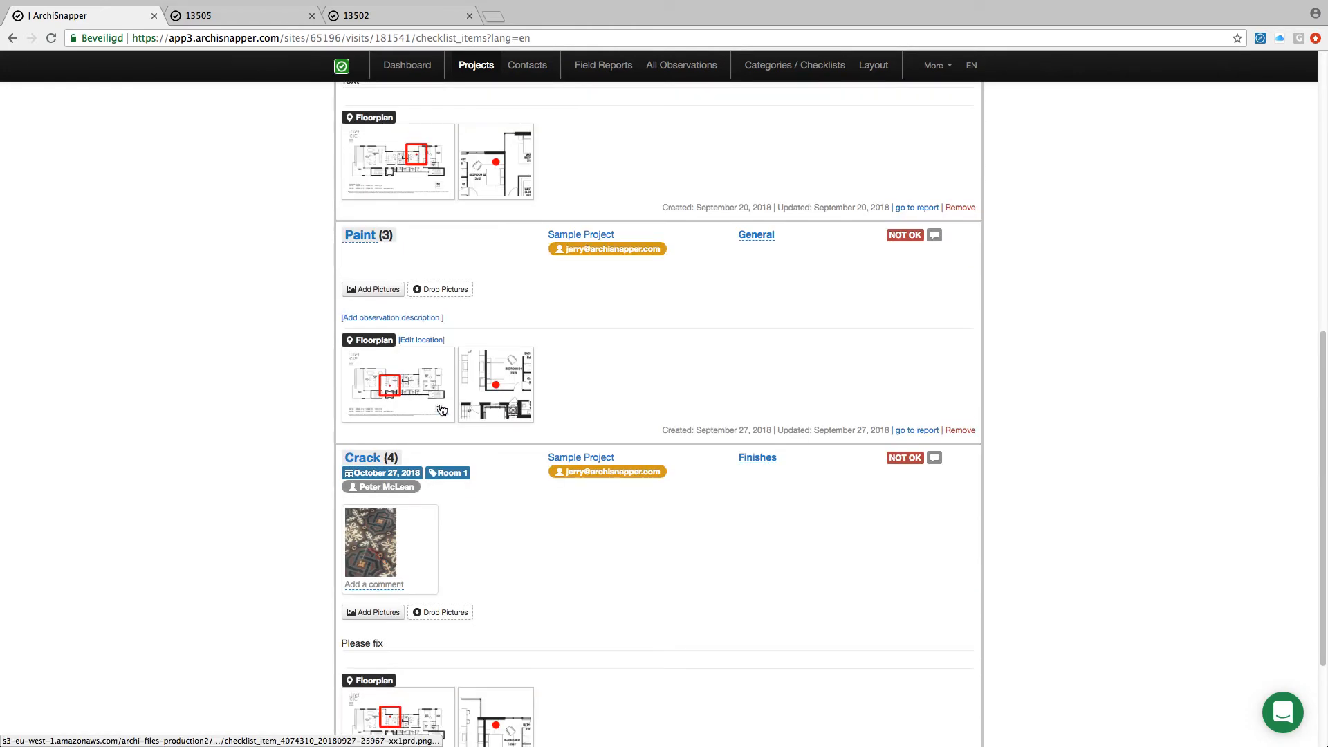
scroll(down, 3)
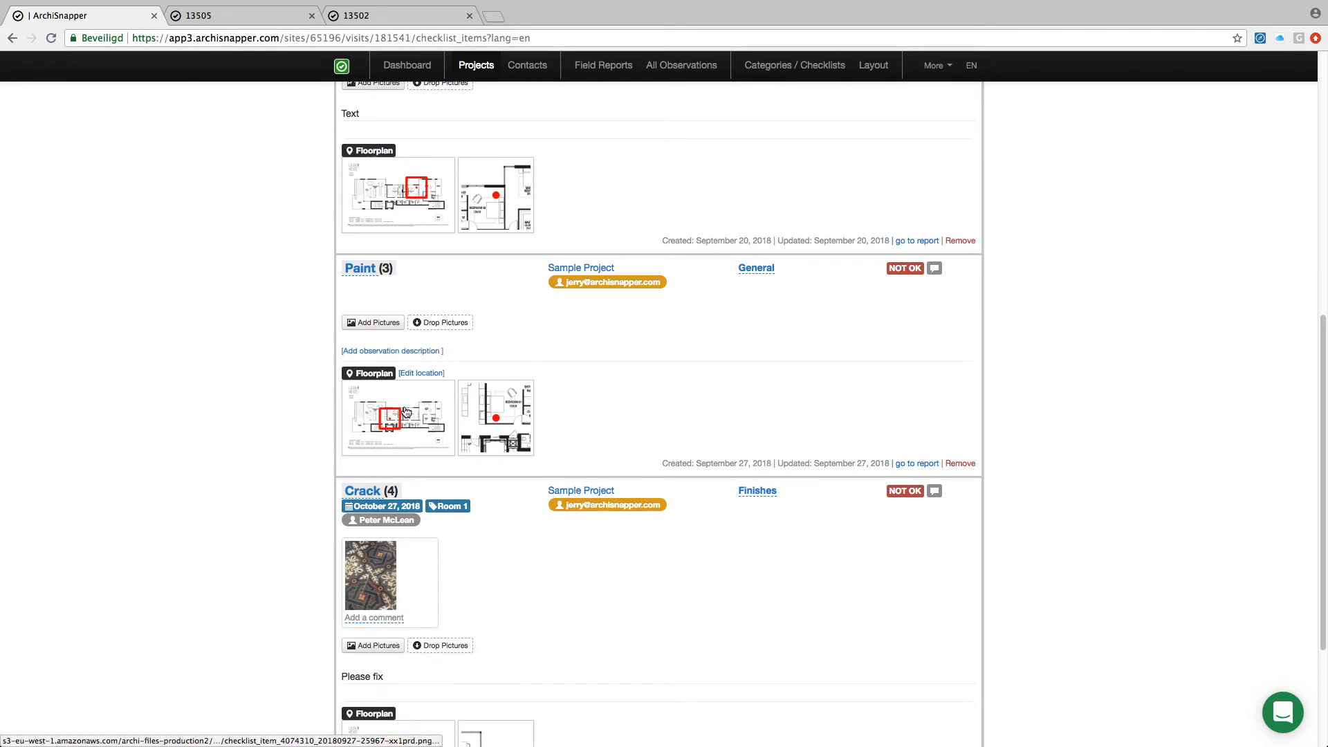
scroll(down, 3)
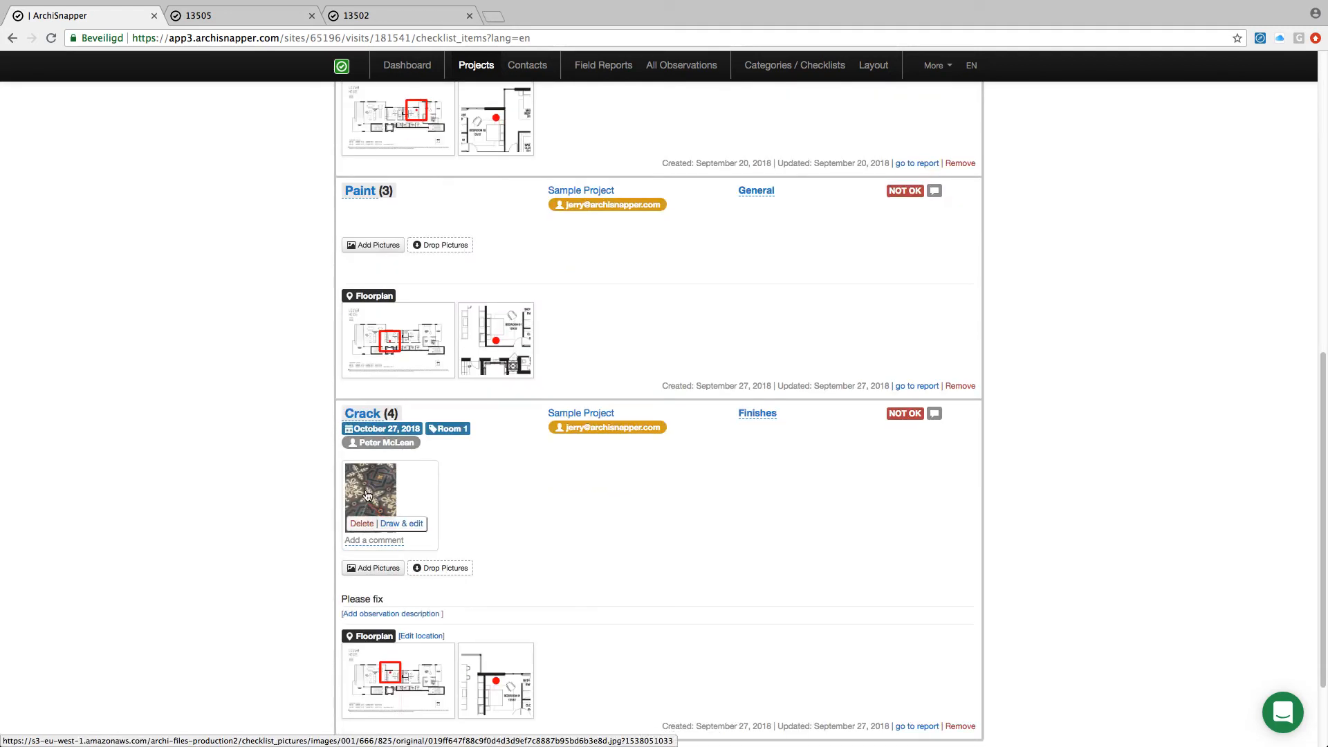
scroll(down, 3)
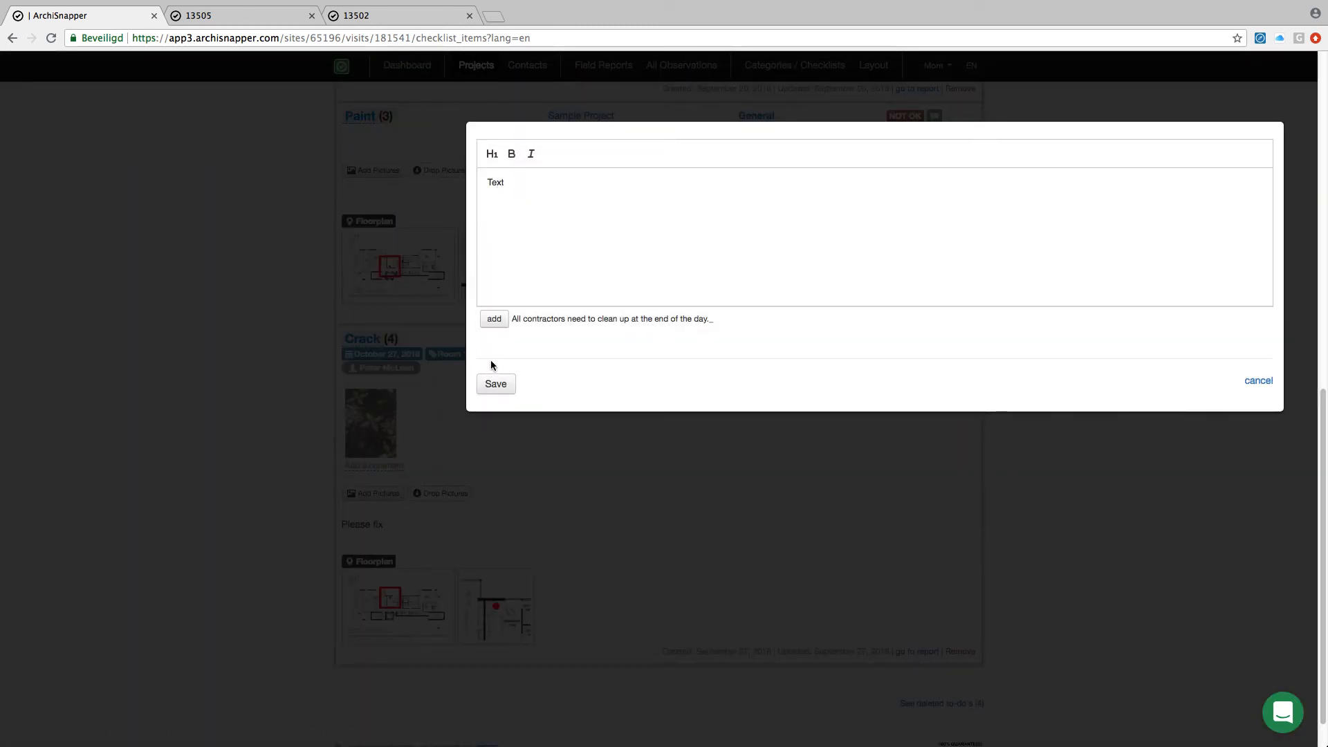
click(1258, 380)
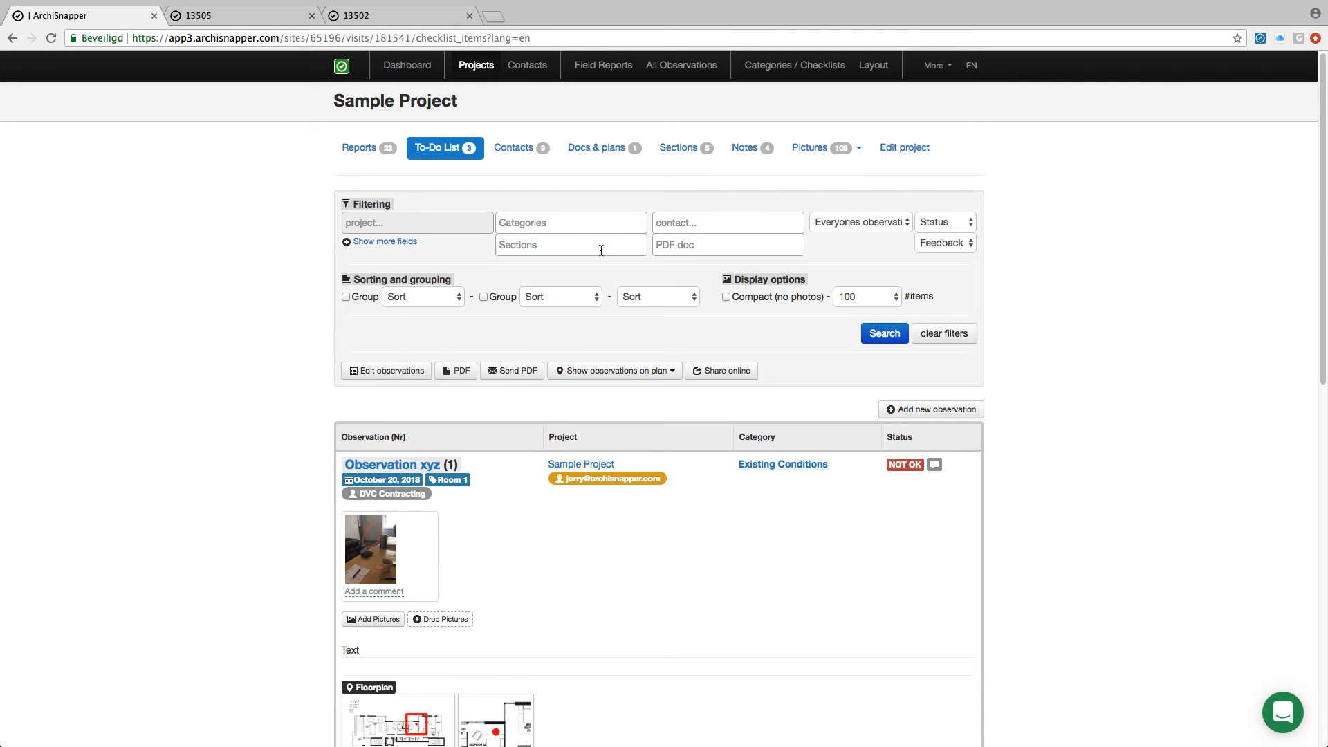
Step: Filter the to-do list to Section Room 1 and Status not_ok, showing Crack and Observation xyz
click(570, 245)
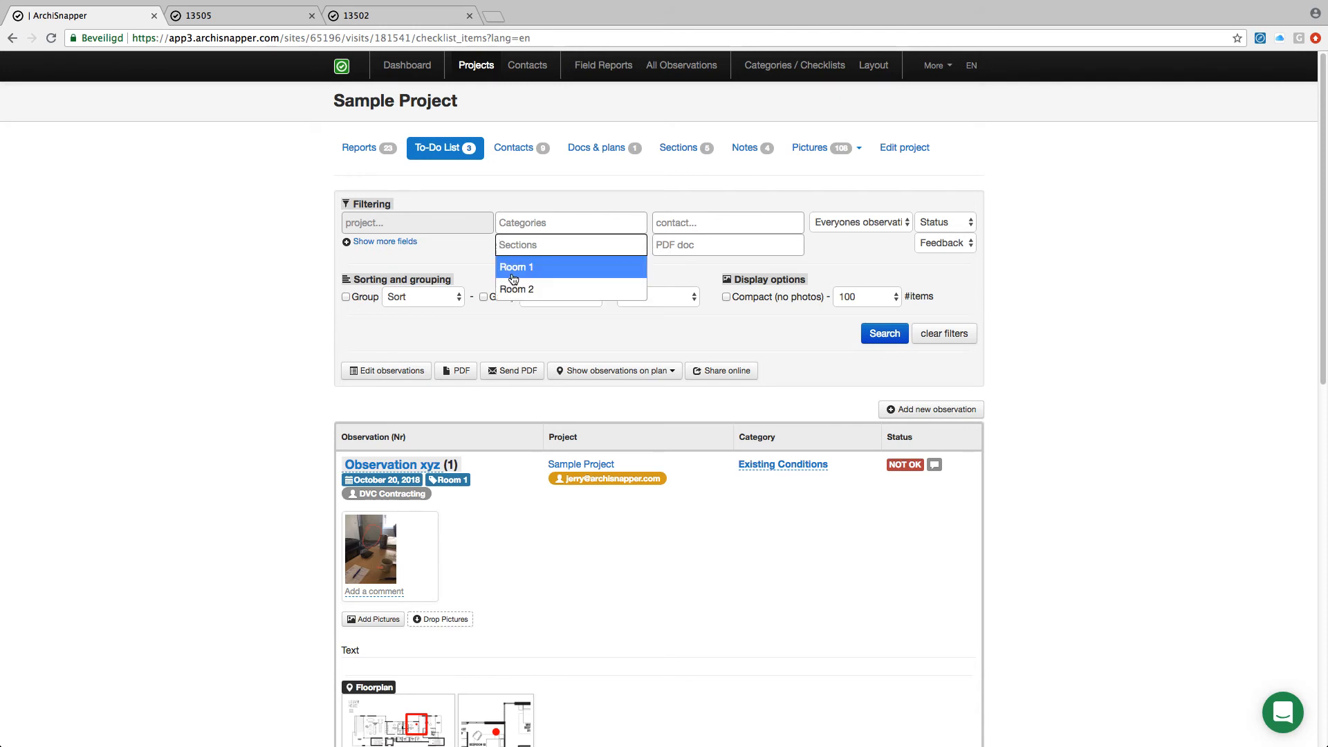
click(517, 267)
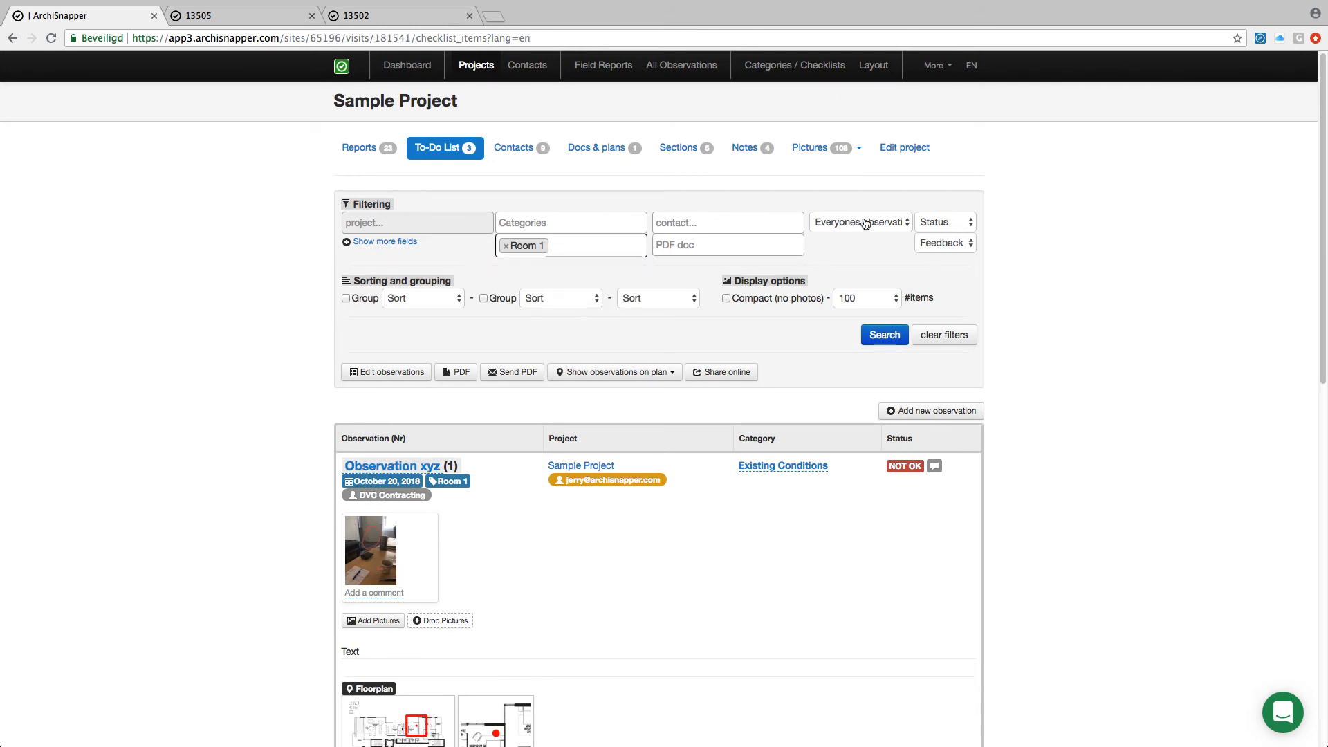
click(945, 222)
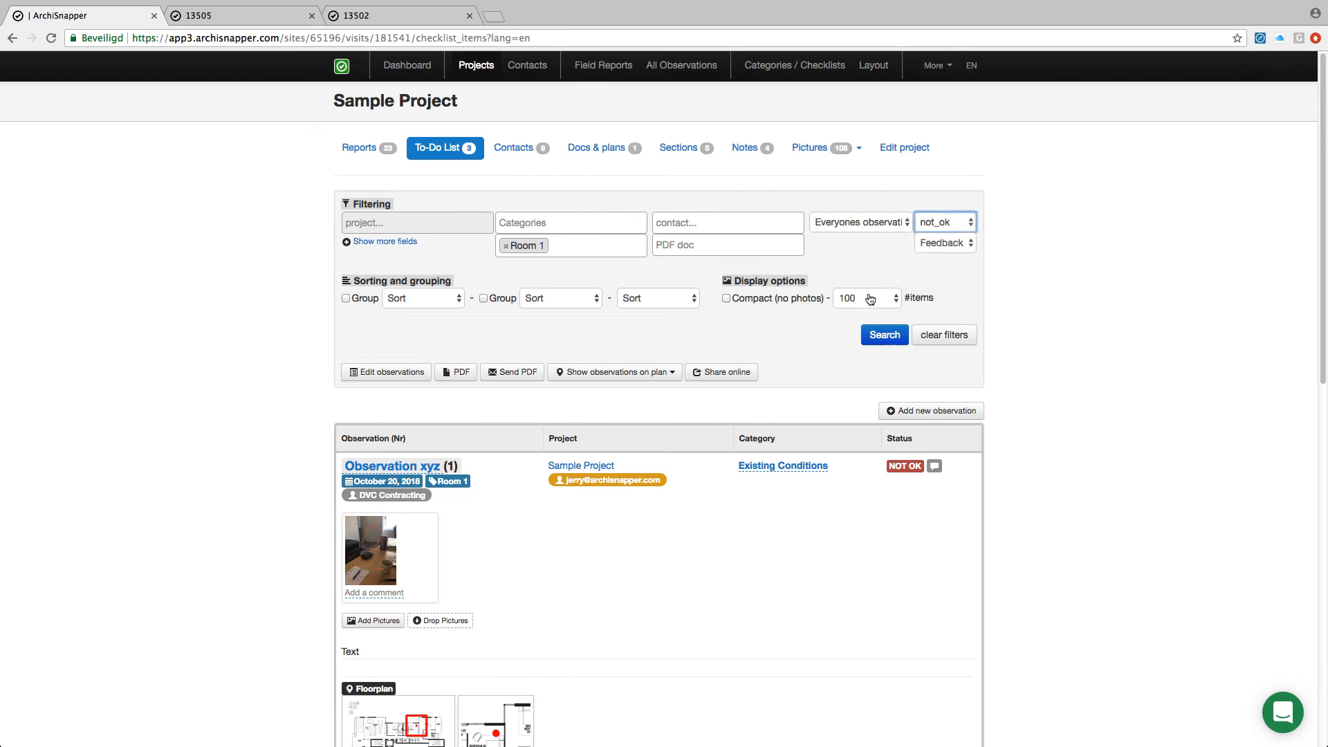
click(884, 335)
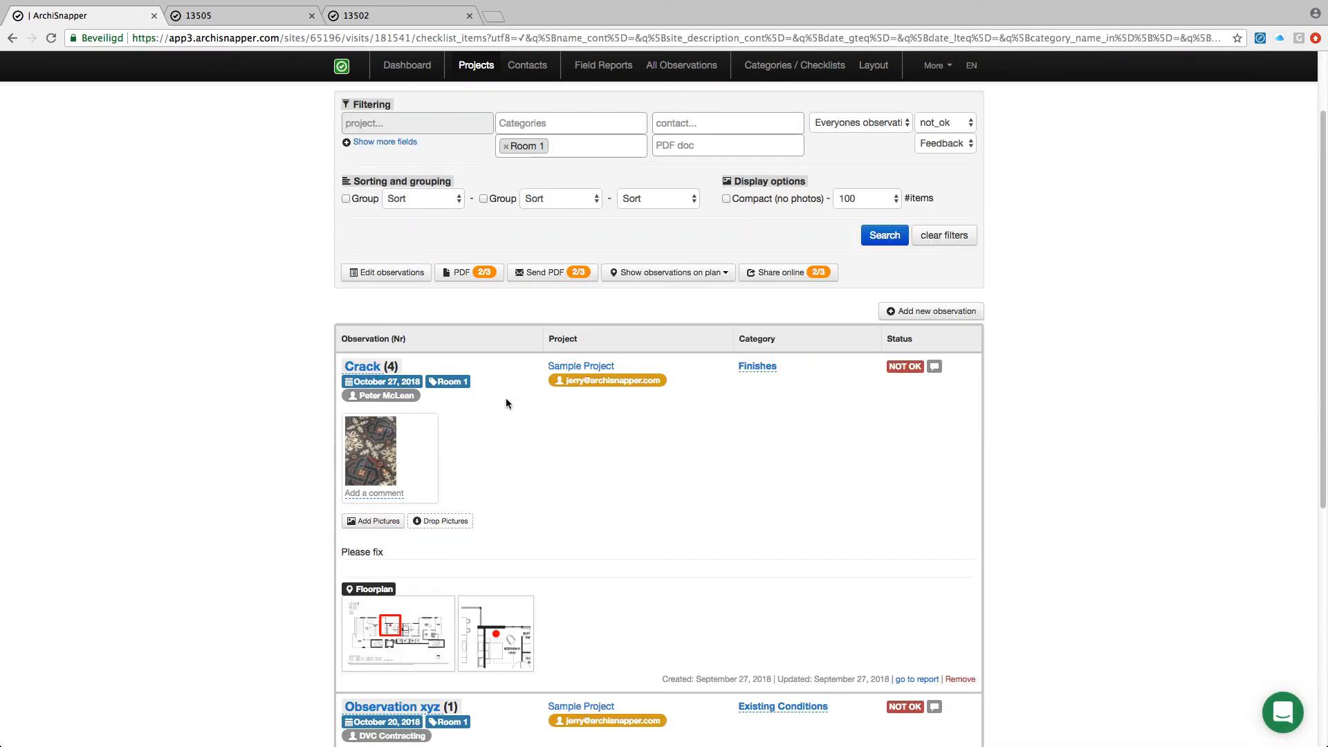
scroll(down, 3)
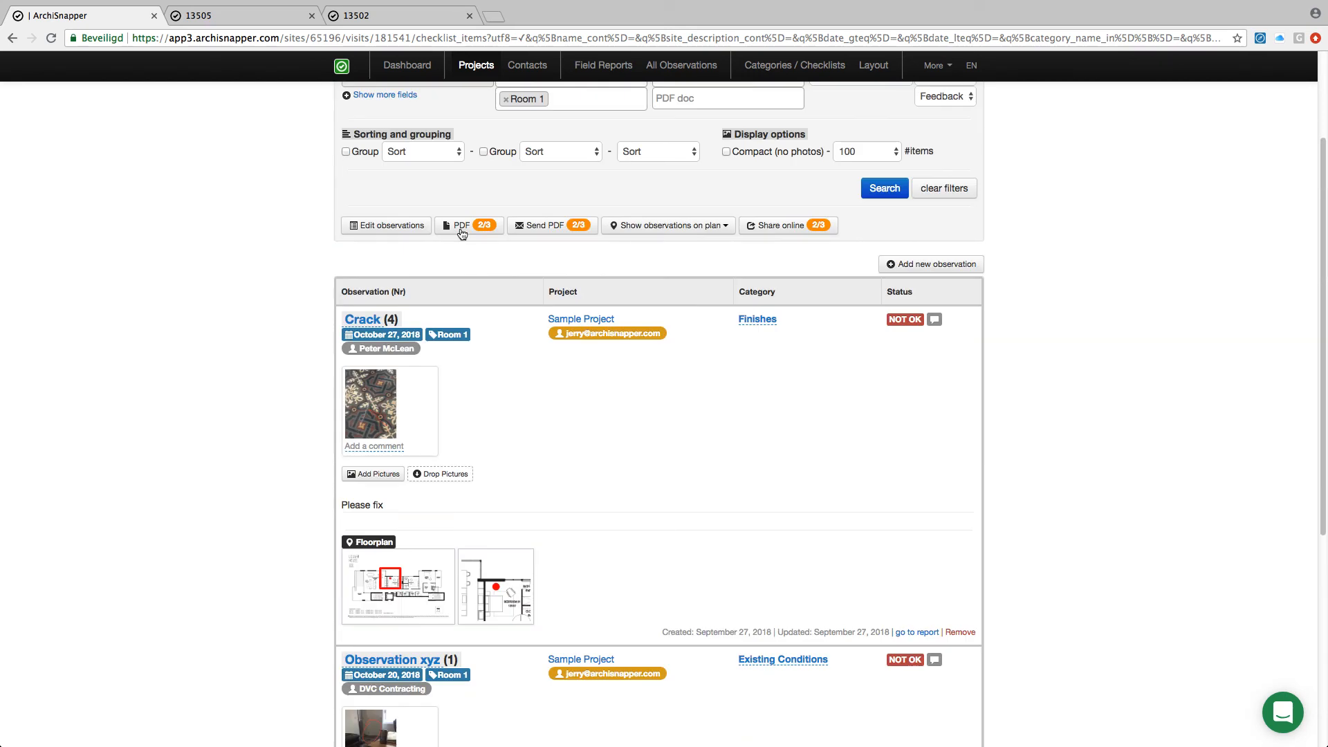
Step: Preview the filtered Crack and Observation xyz observations as a PDF, then return to the to-do list
click(463, 226)
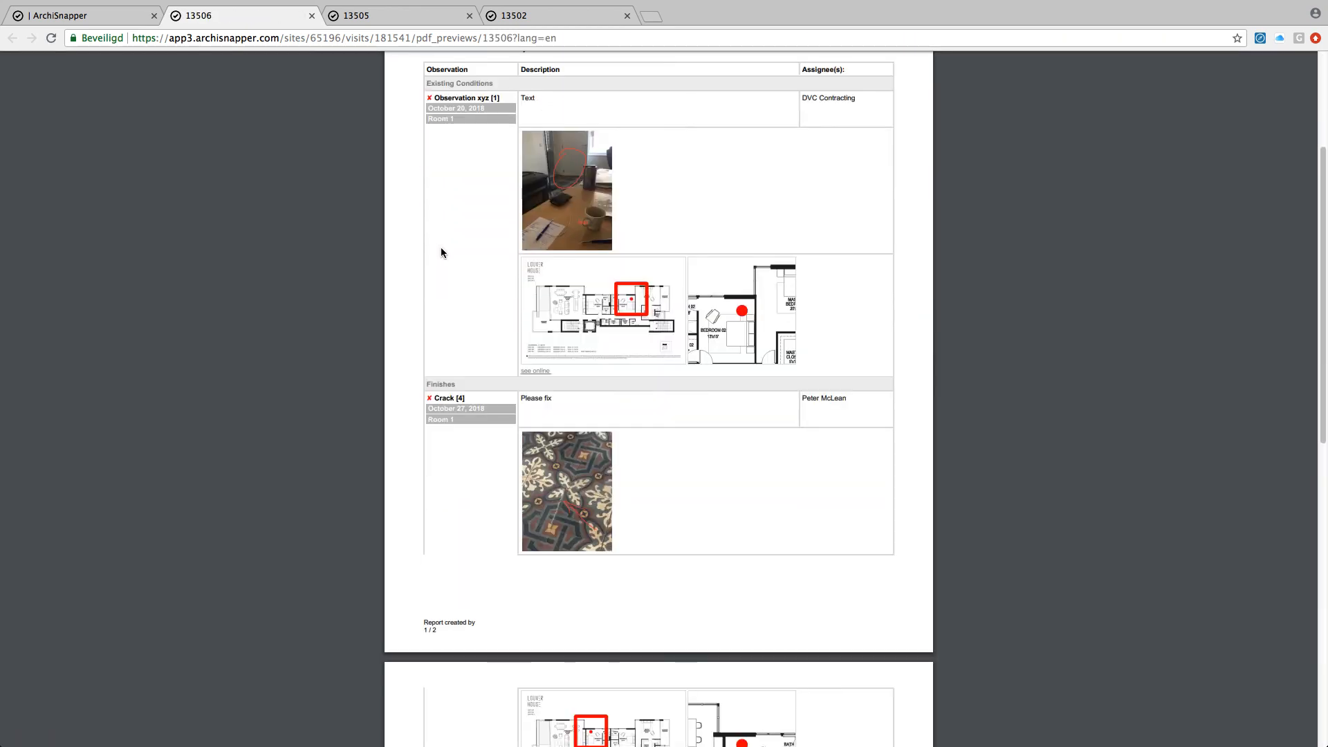
click(76, 15)
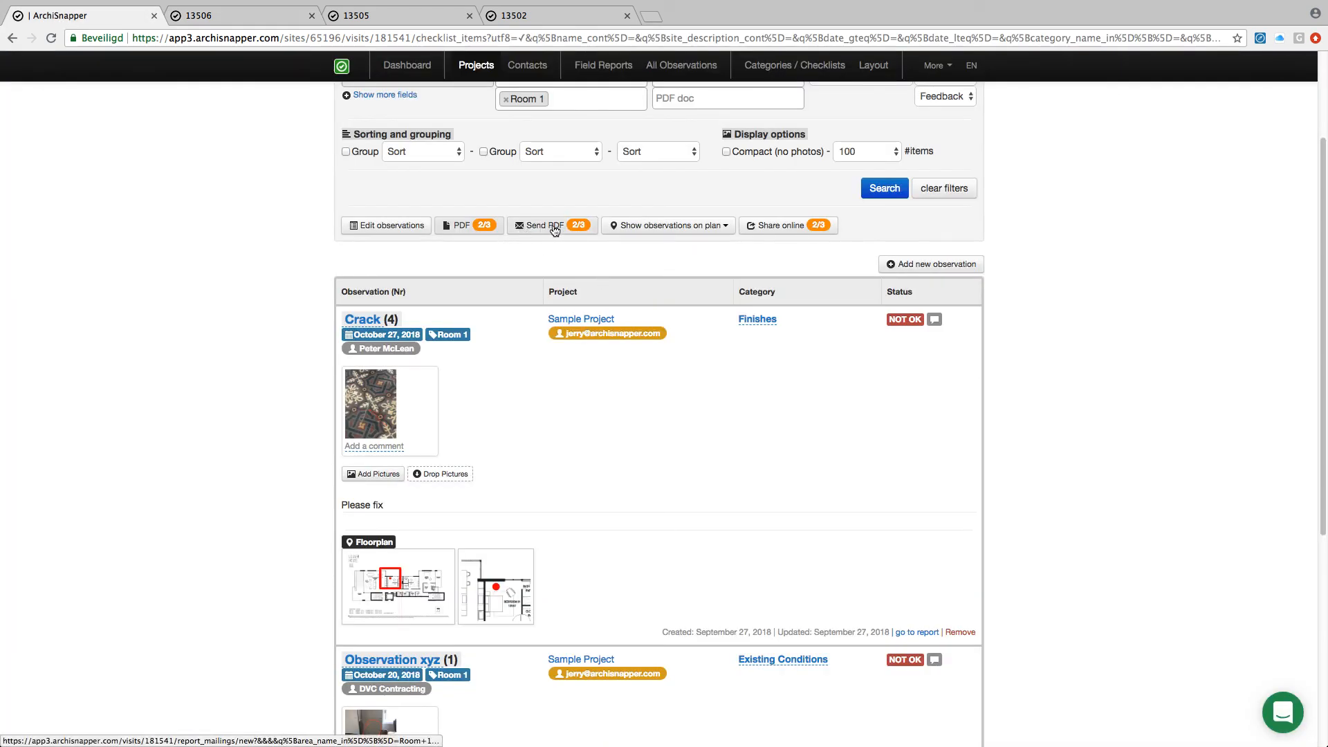
mouse_move(789, 224)
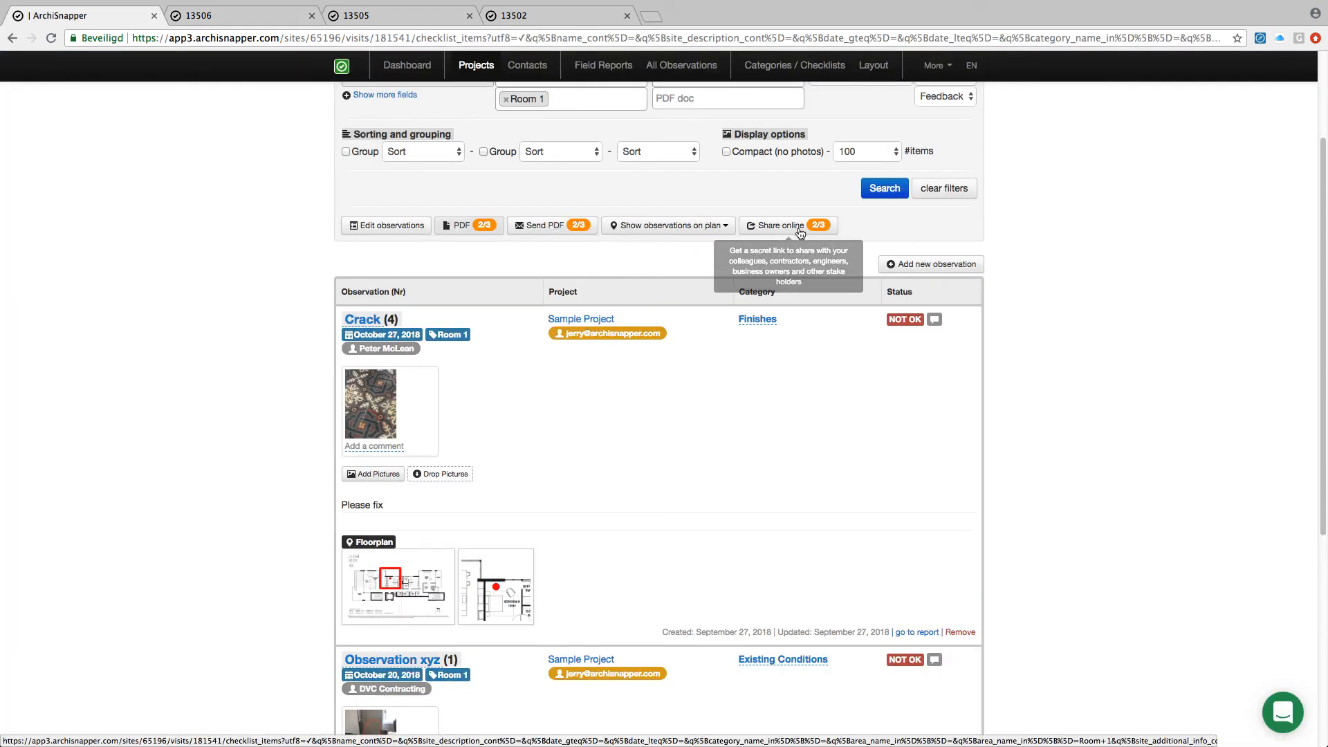
mouse_move(784, 234)
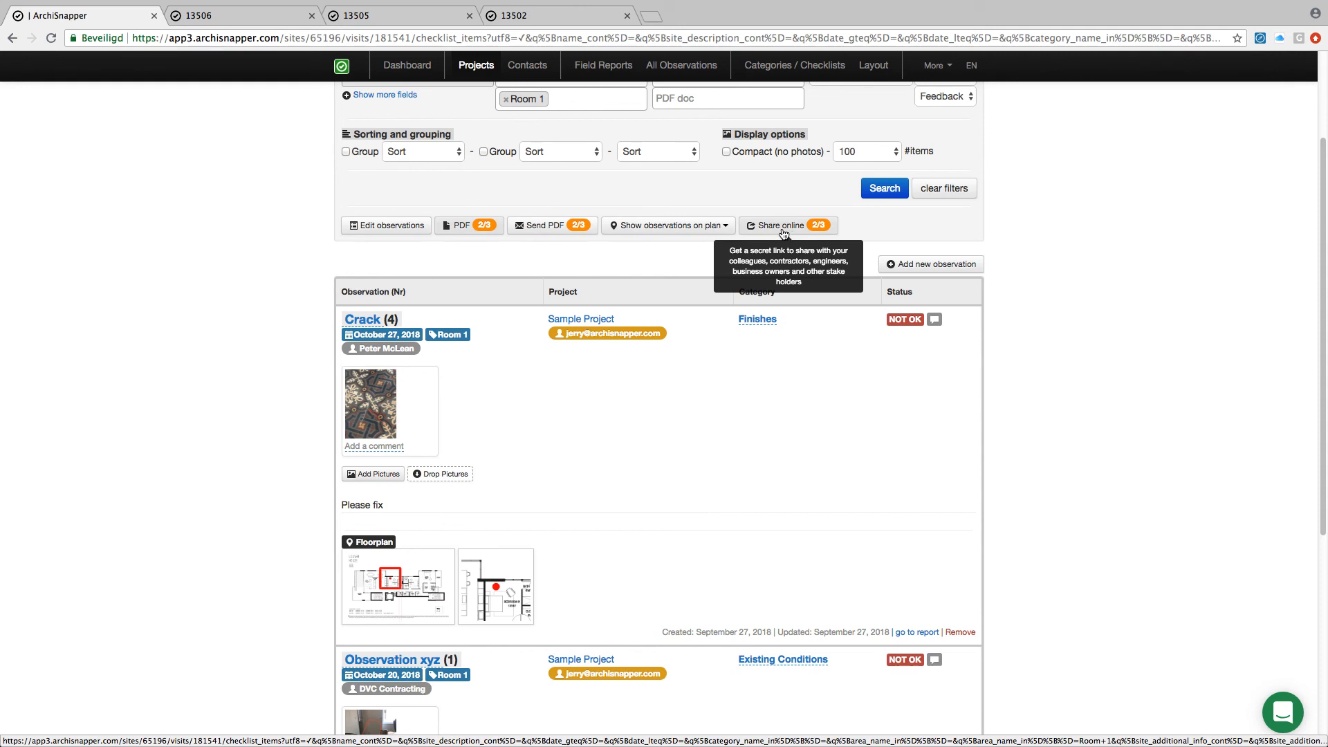
mouse_move(783, 231)
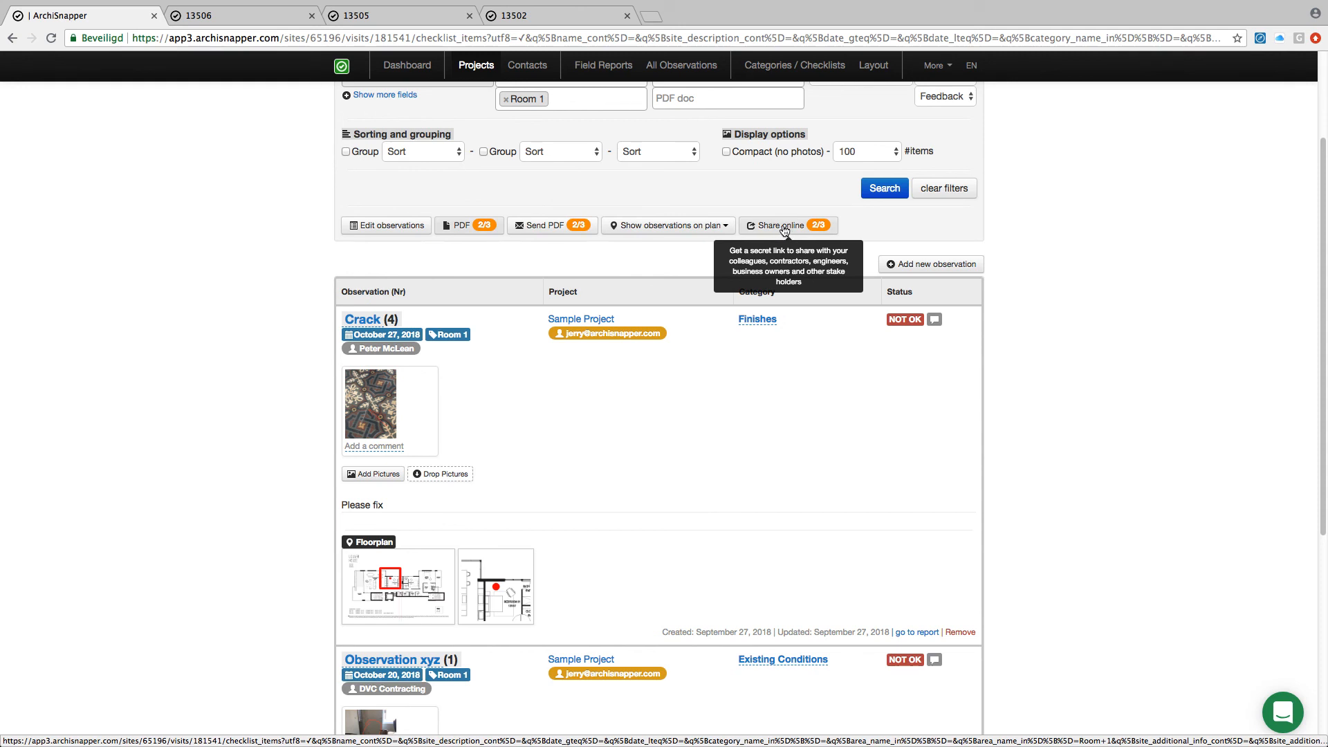